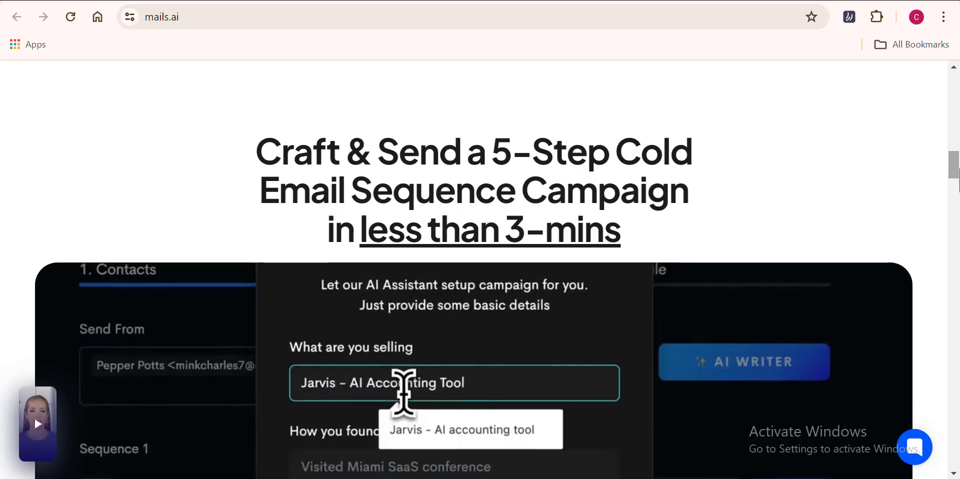
- Enter 'Starks' and scroll through the Mails.ai page
type("Starks")
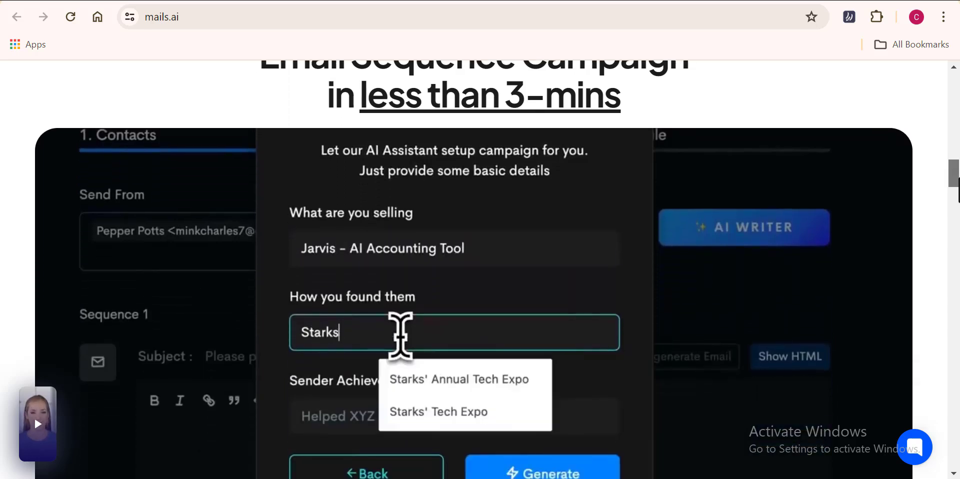
left_click(437, 411)
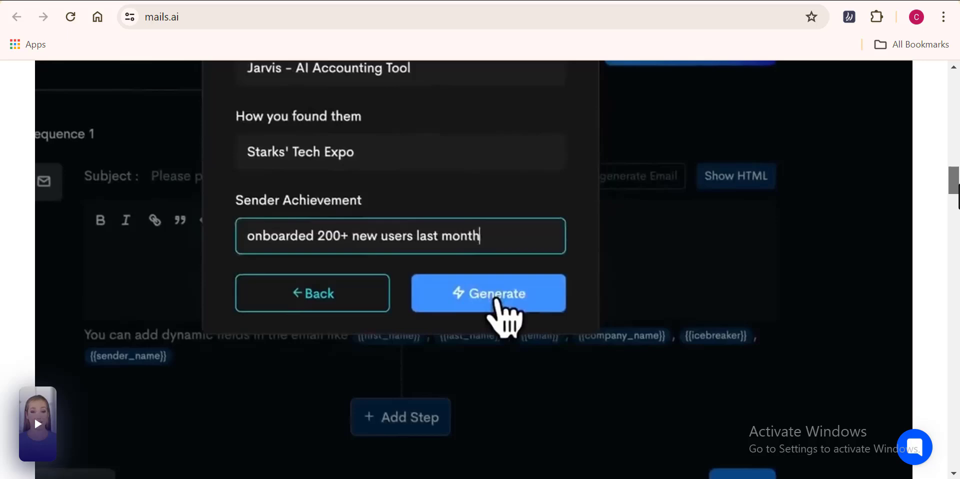
left_click(488, 293)
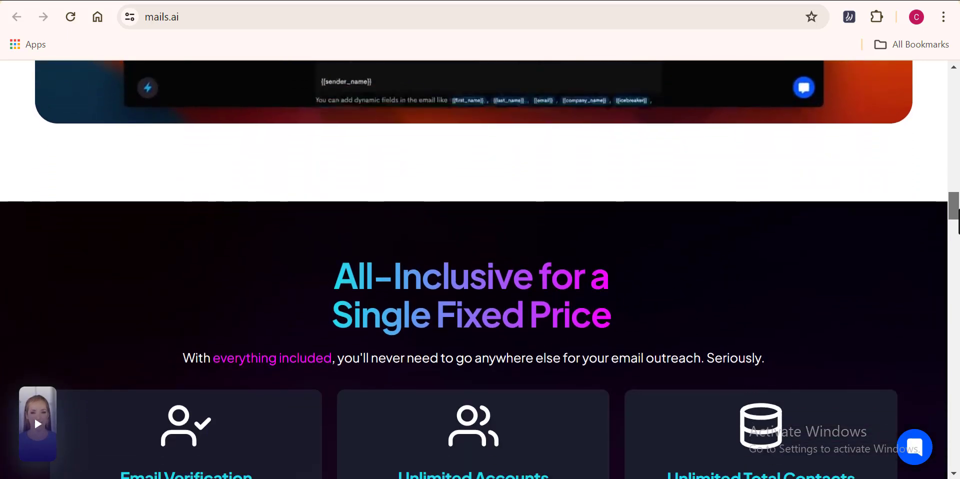
scroll("down", 3)
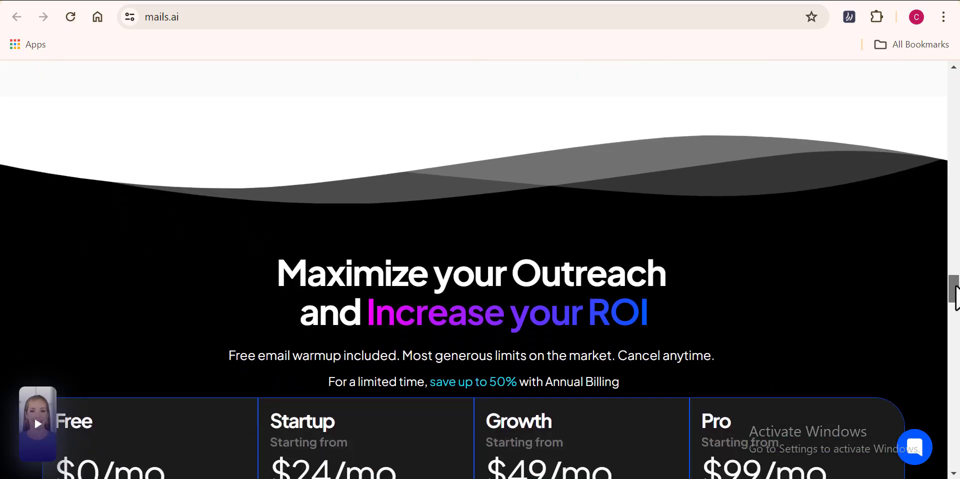
scroll("down", 3)
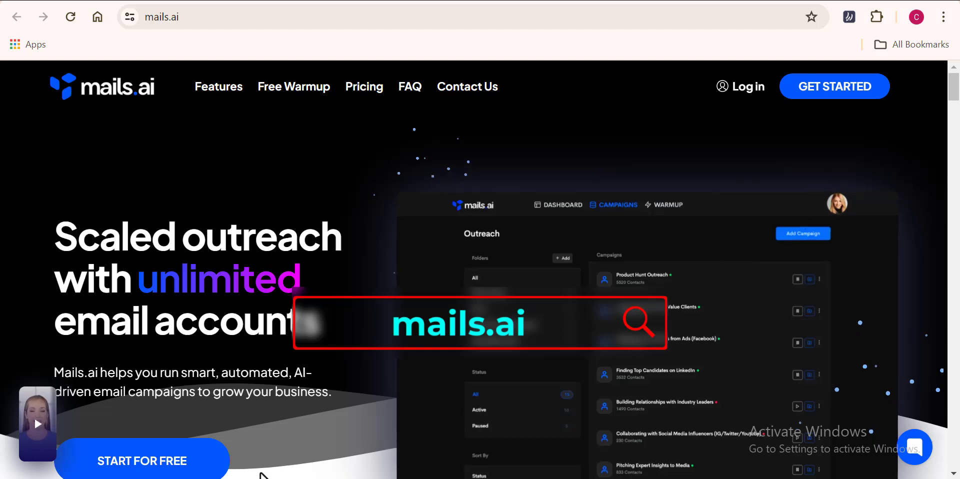
scroll("down", 3)
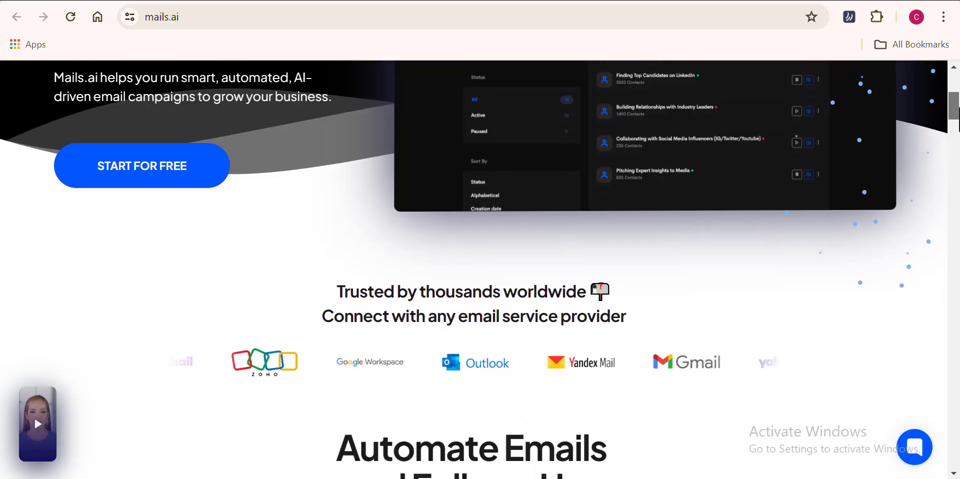
scroll("down", 3)
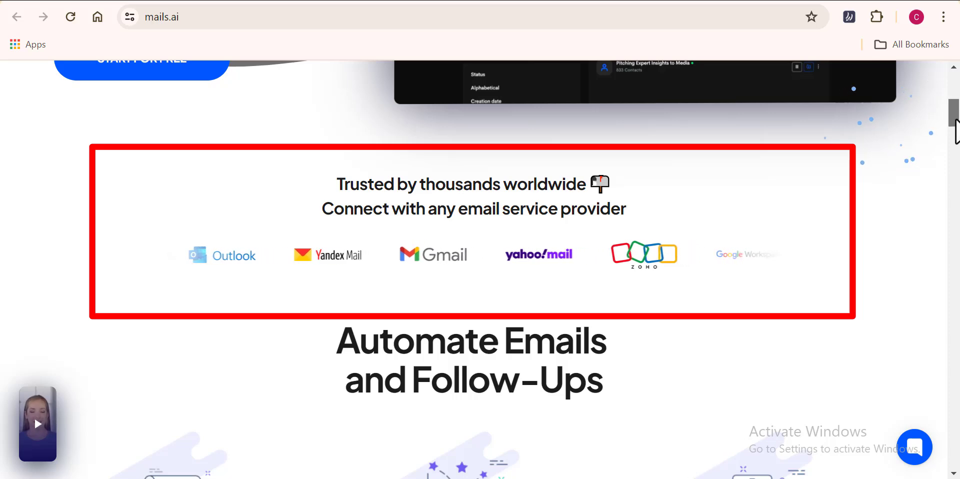
scroll("down", 3)
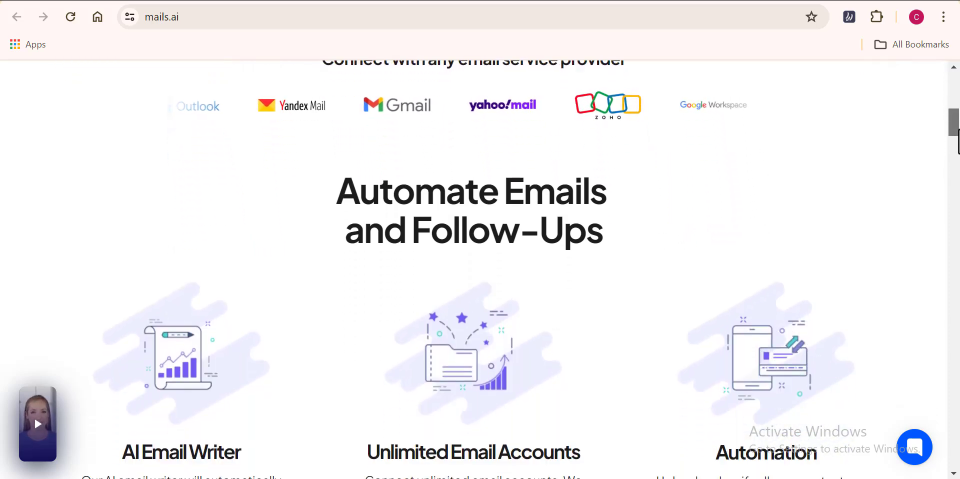
scroll("down", 3)
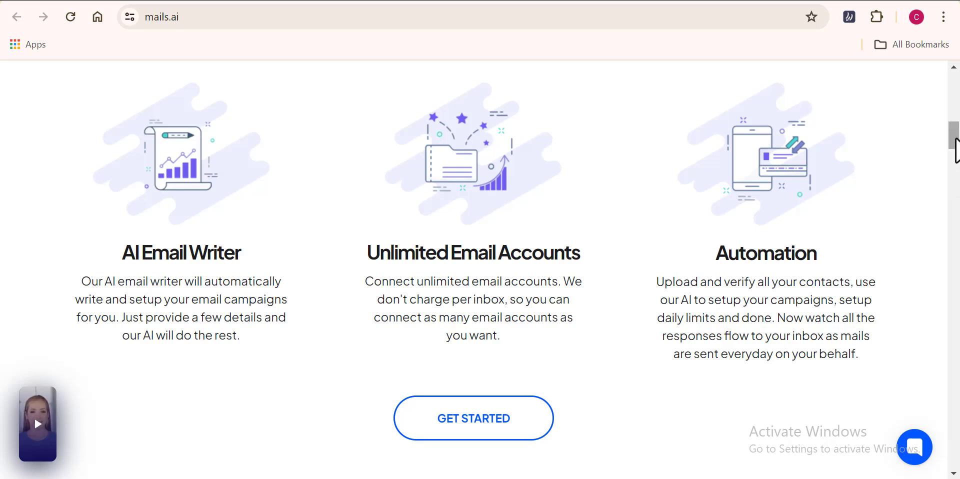
scroll("down", 3)
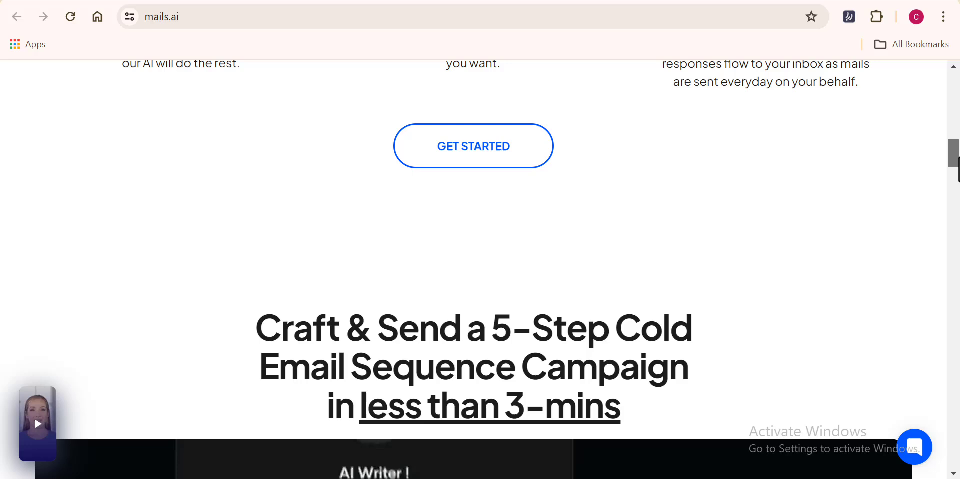
scroll("down", 3)
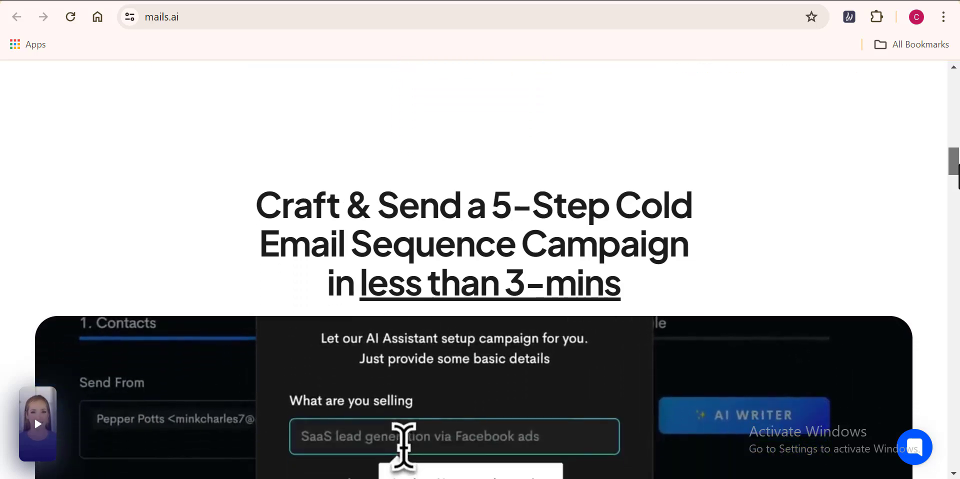
scroll("down", 3)
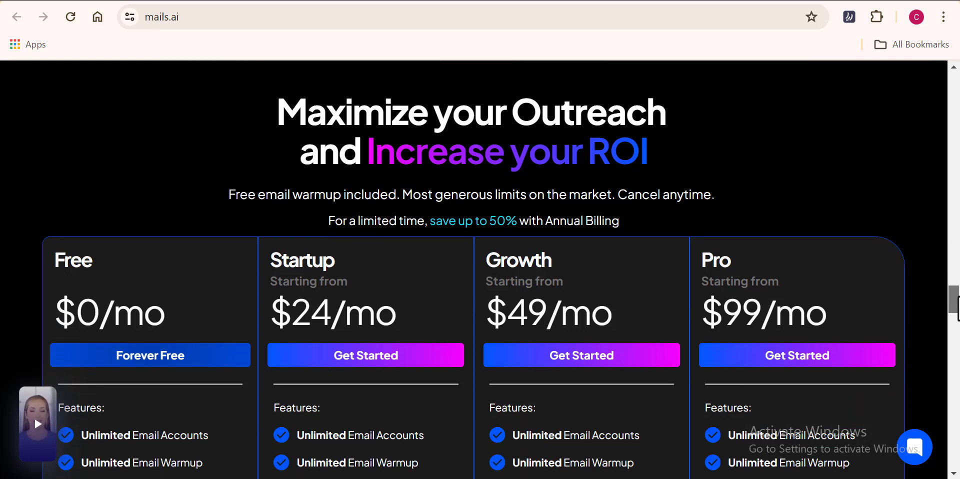
scroll("down", 3)
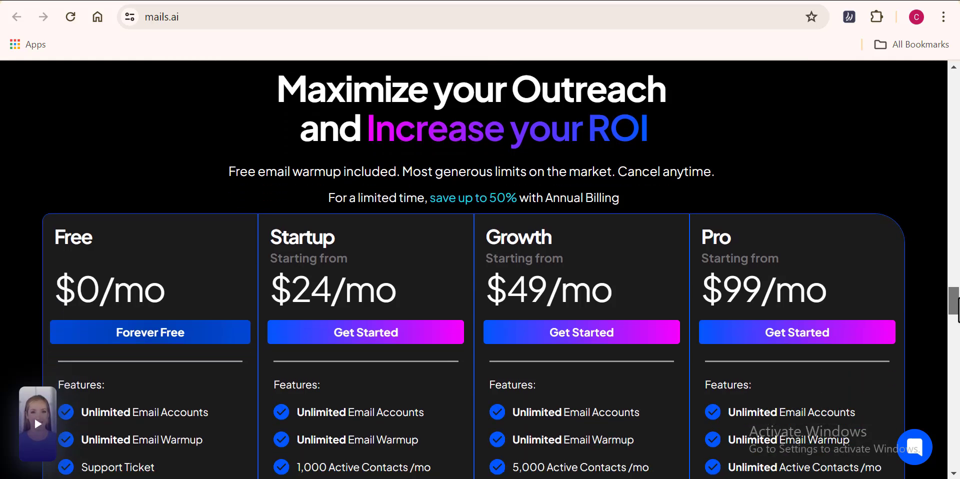
scroll("down", 3)
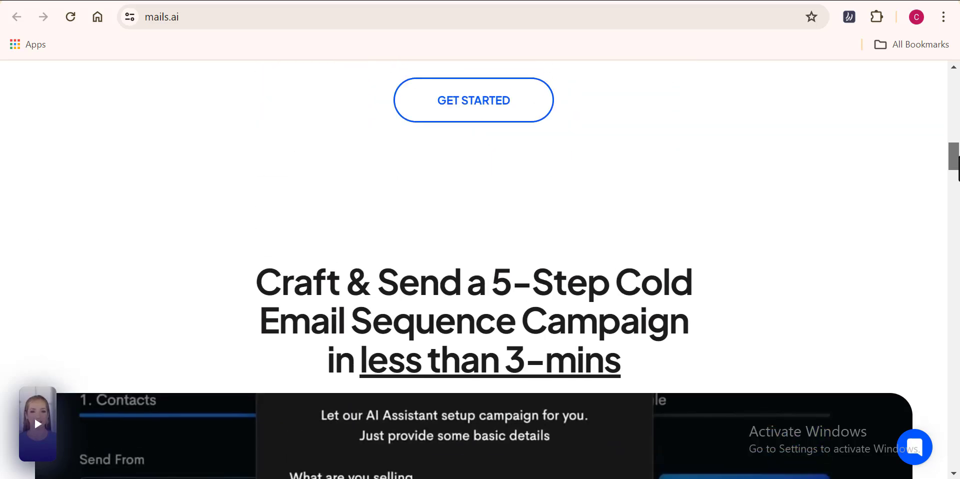
scroll("up", 3)
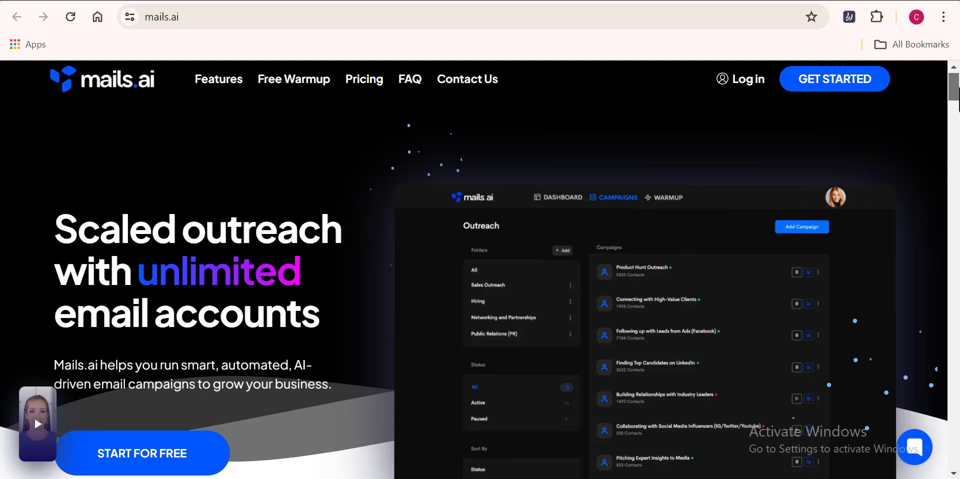
scroll("down", 3)
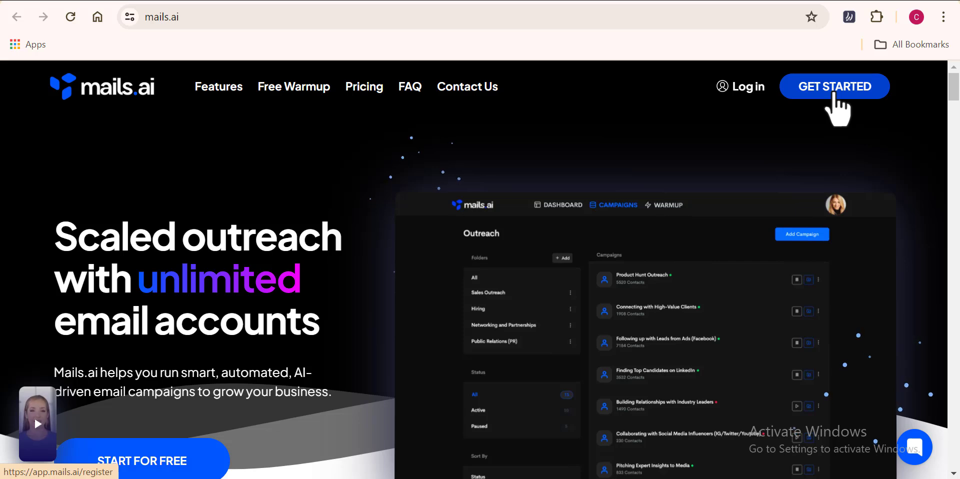
- Start a new account, fill the full name from saved suggestions, and accept the terms
left_click(834, 86)
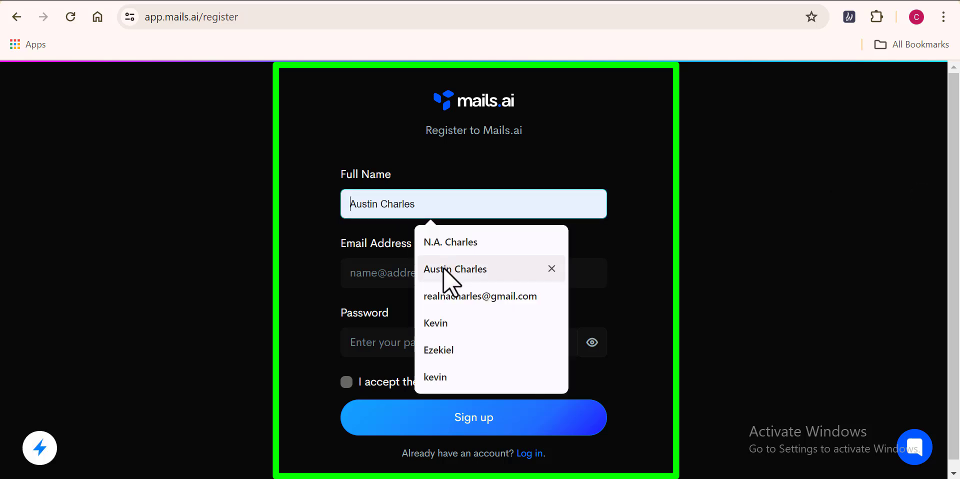
left_click(455, 269)
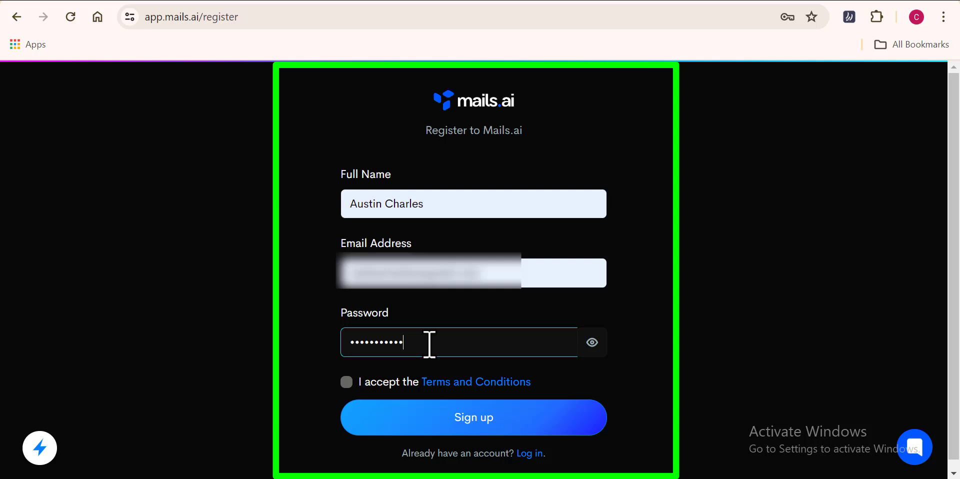
left_click(346, 381)
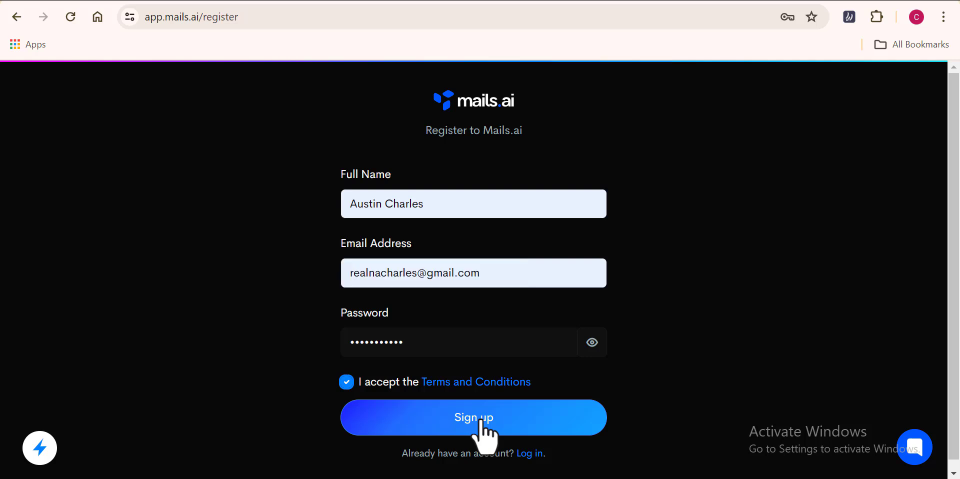
- Submit the registration and open the Mails.ai welcome email in Gmail
left_click(474, 417)
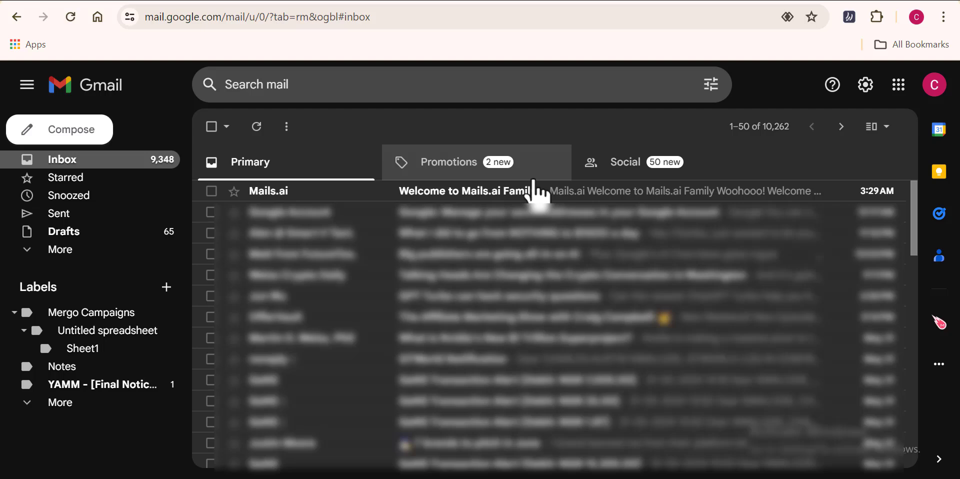
left_click(472, 191)
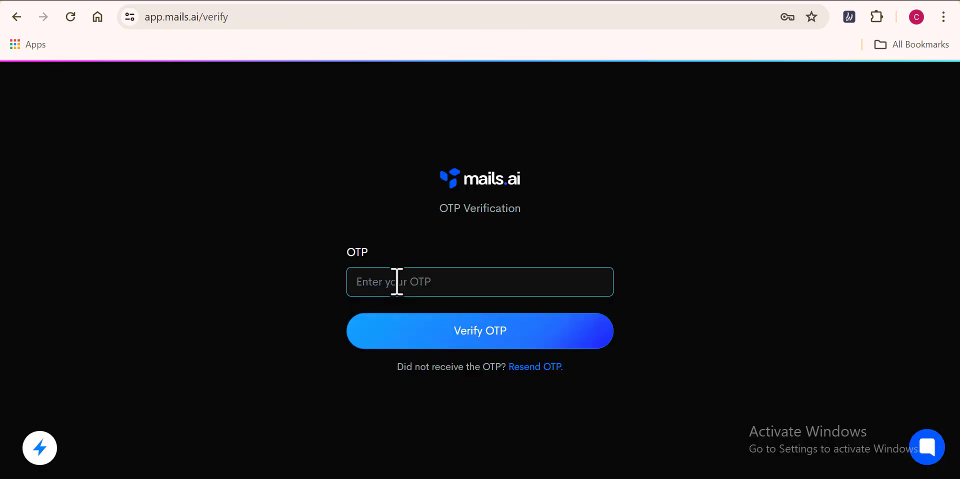
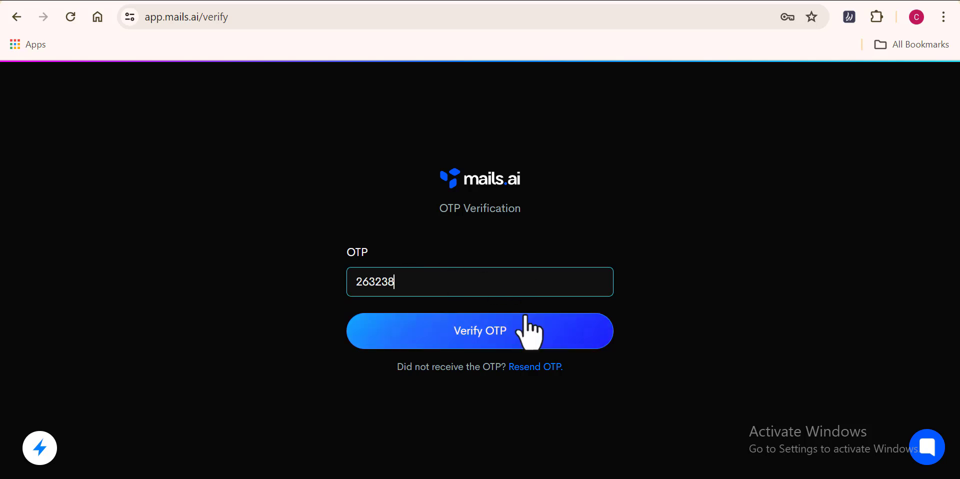
left_click(479, 331)
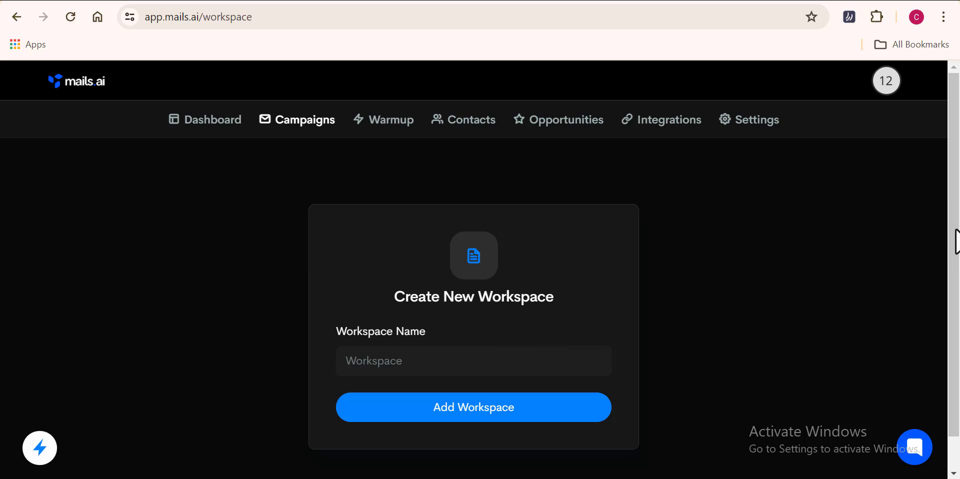
scroll("down", 3)
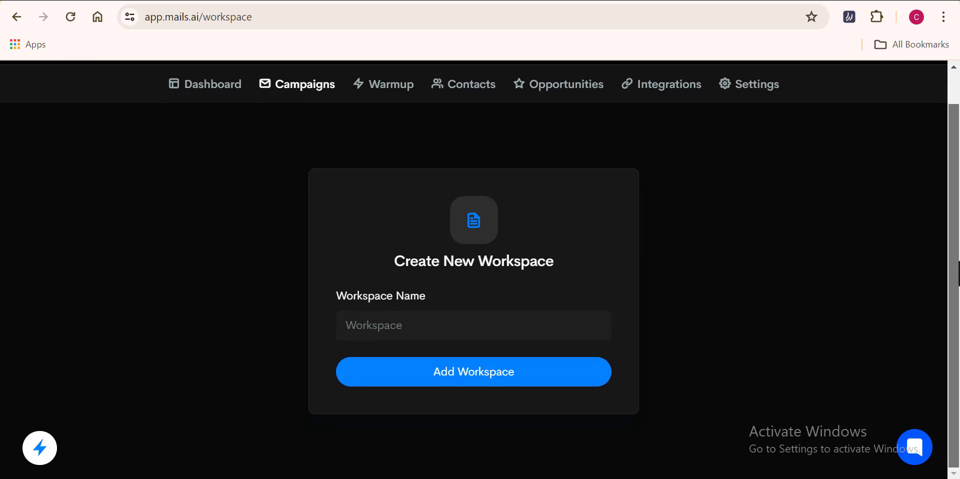
mouse_move(833, 261)
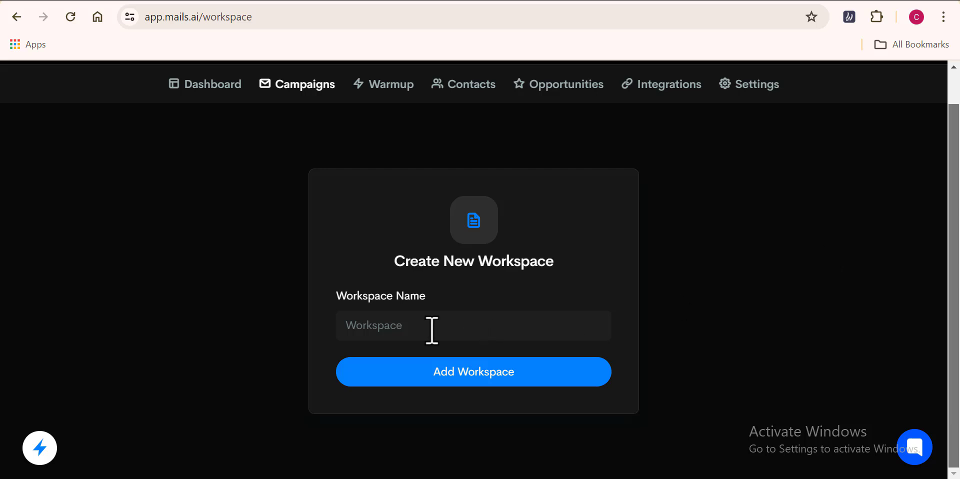
mouse_move(451, 331)
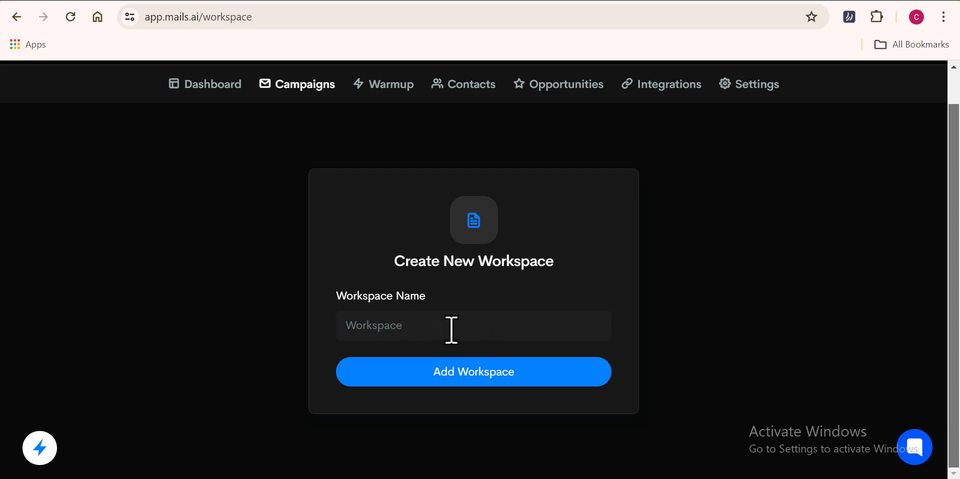
type("NEW CAMPAIGN")
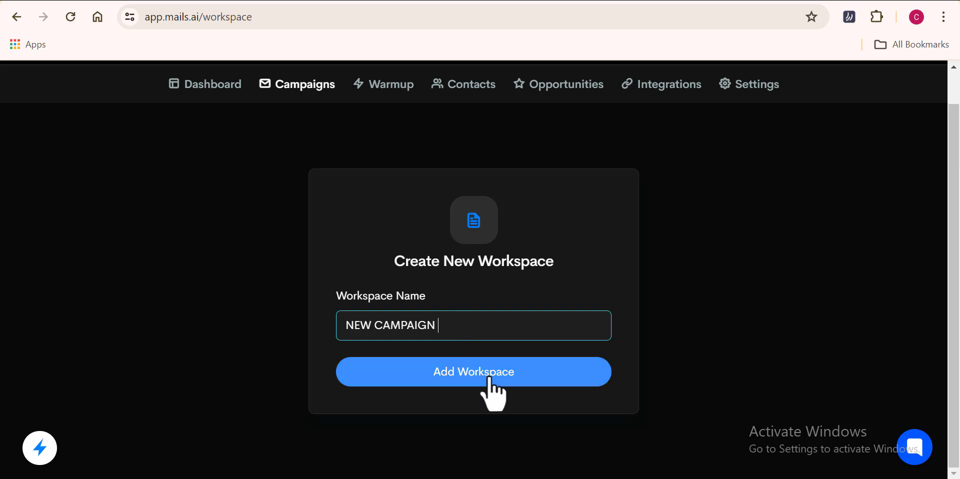
left_click(472, 371)
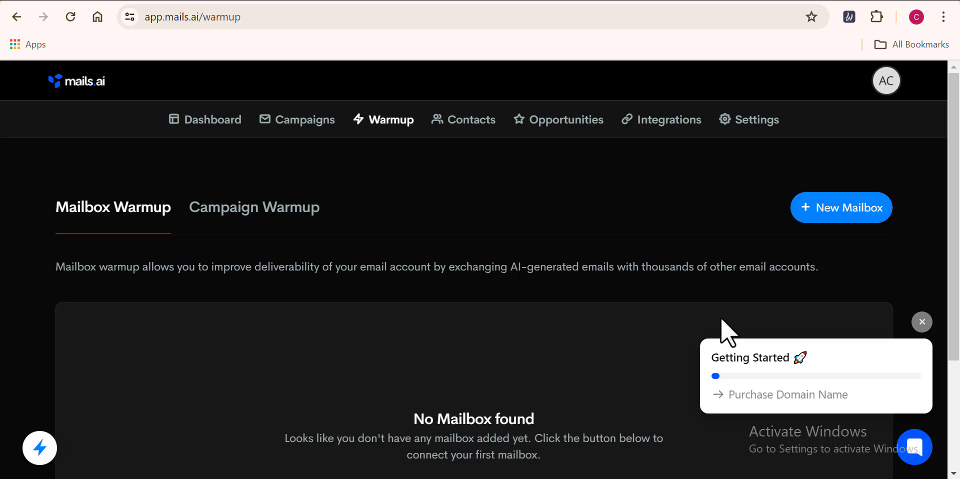
- Dismiss the checklist, add a mailbox with Gmail as provider, and scroll to the app-password steps
left_click(921, 322)
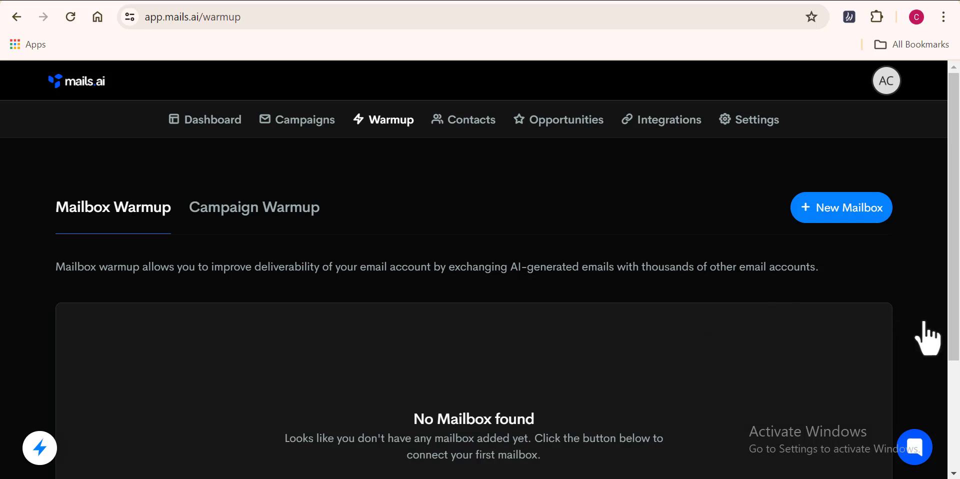
scroll("down", 3)
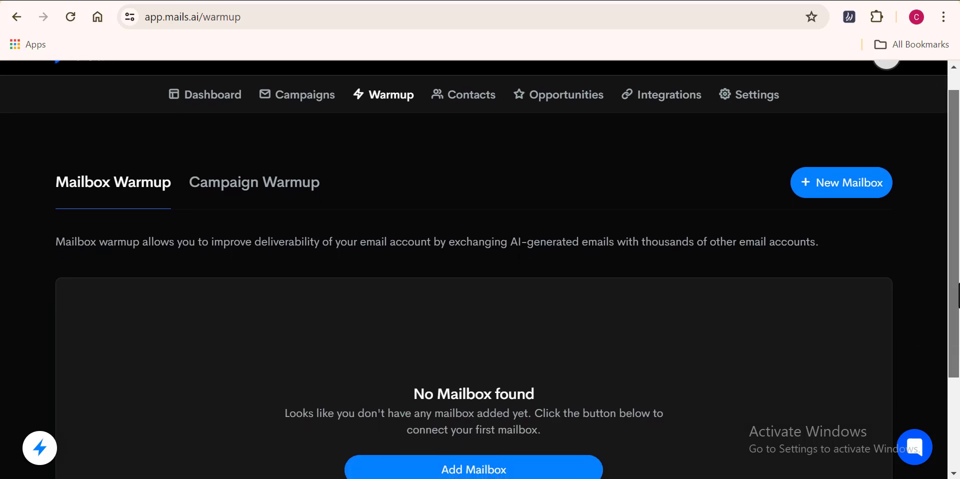
scroll("down", 3)
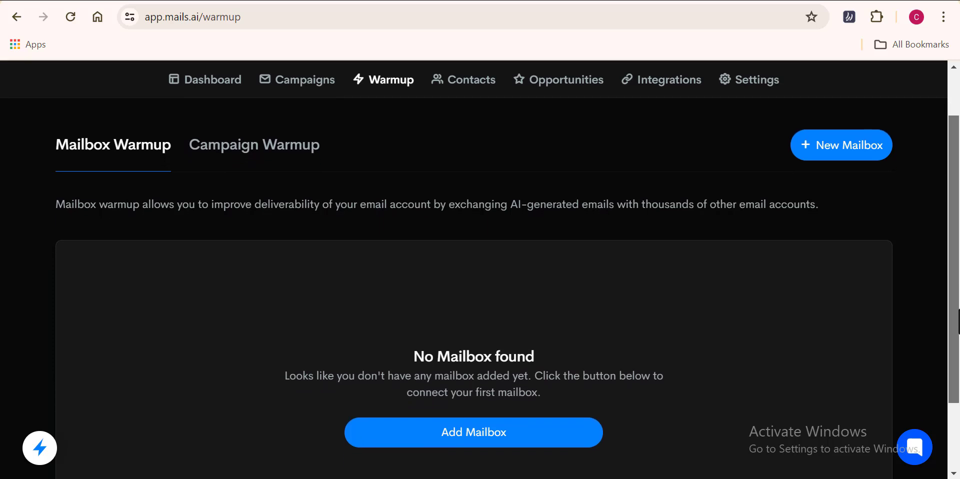
scroll("down", 3)
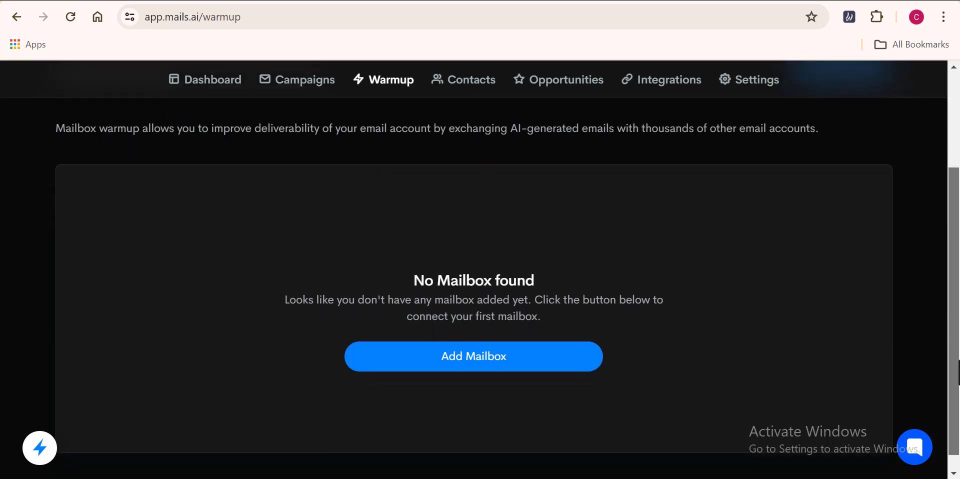
left_click(472, 356)
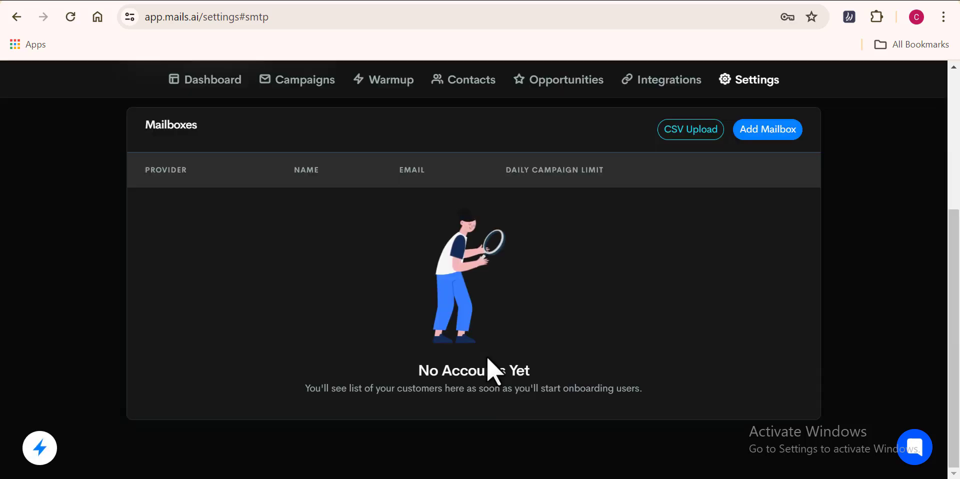
mouse_move(507, 370)
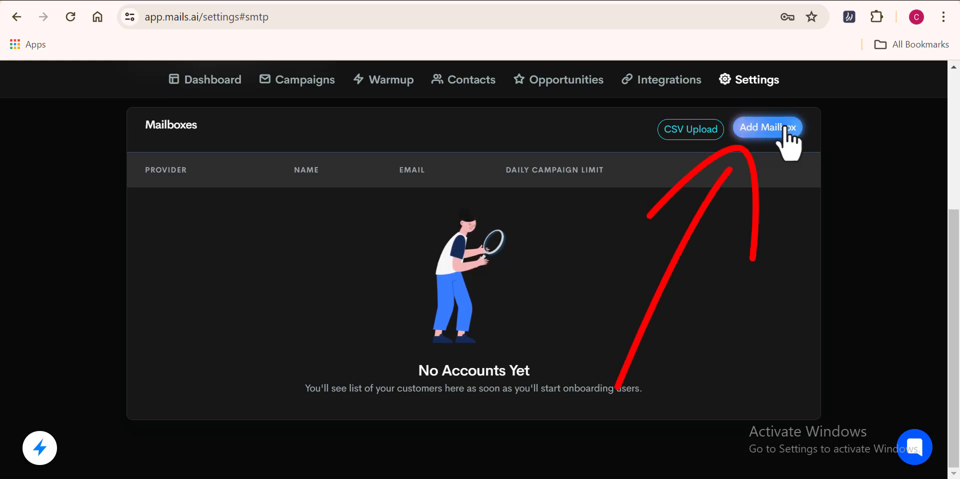
left_click(767, 128)
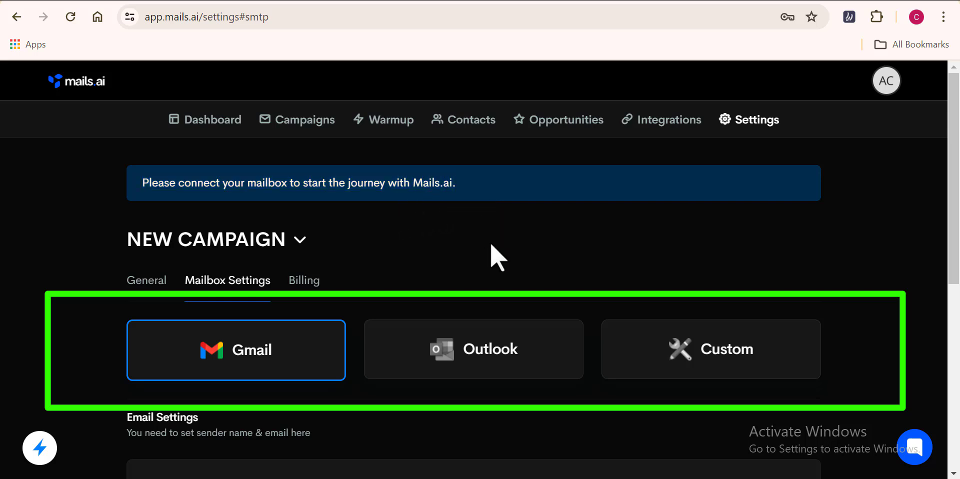
mouse_move(496, 239)
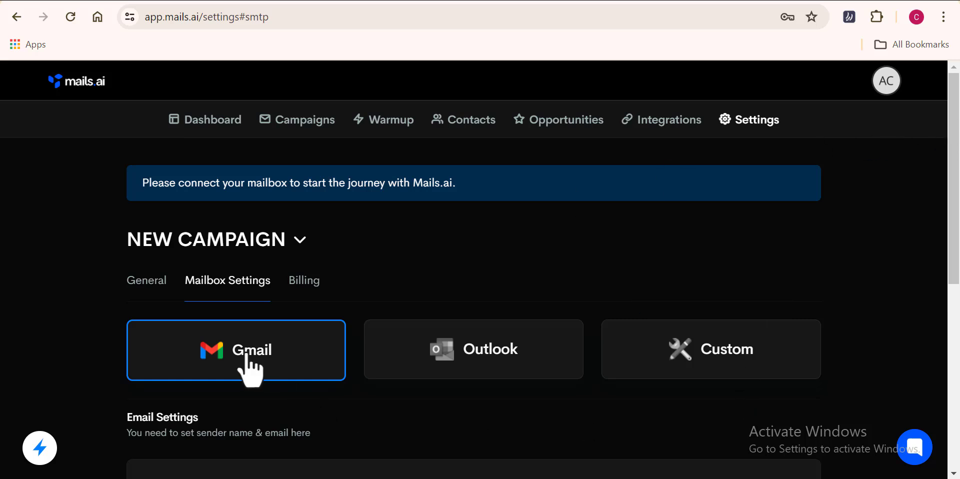
mouse_move(421, 428)
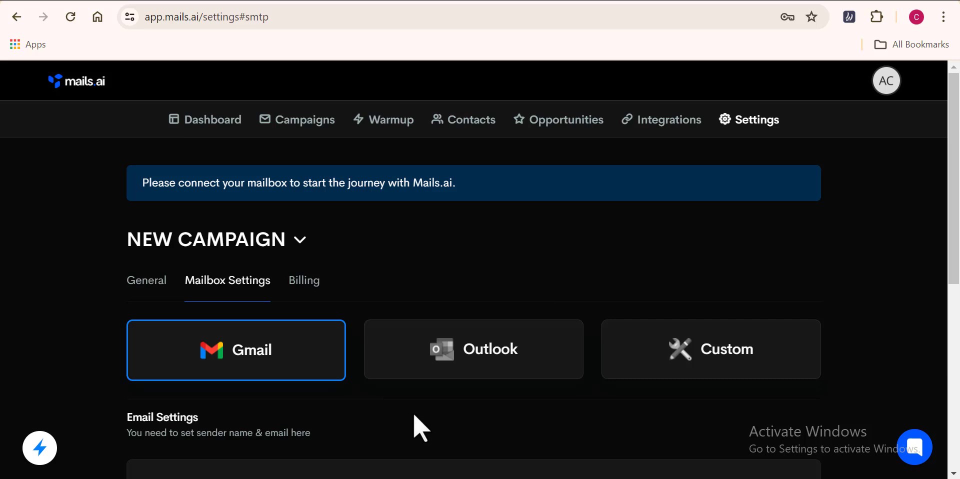
scroll("down", 3)
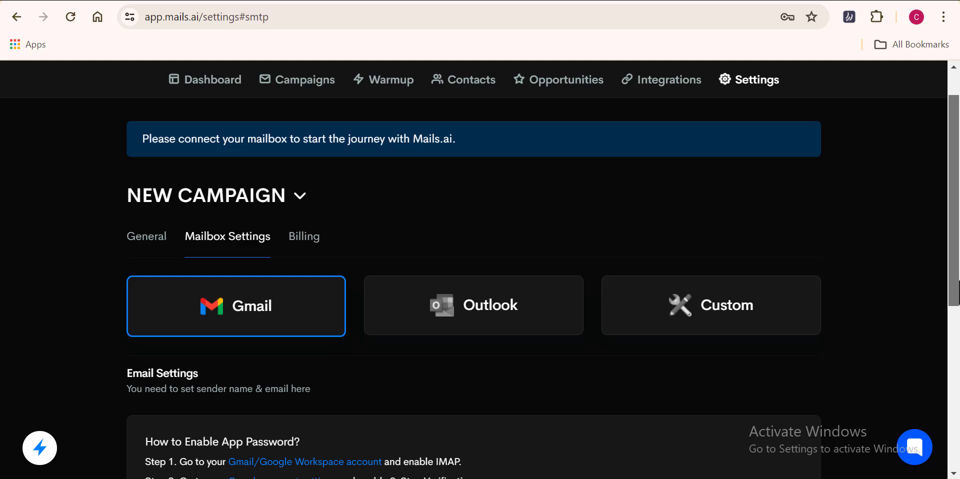
scroll("down", 3)
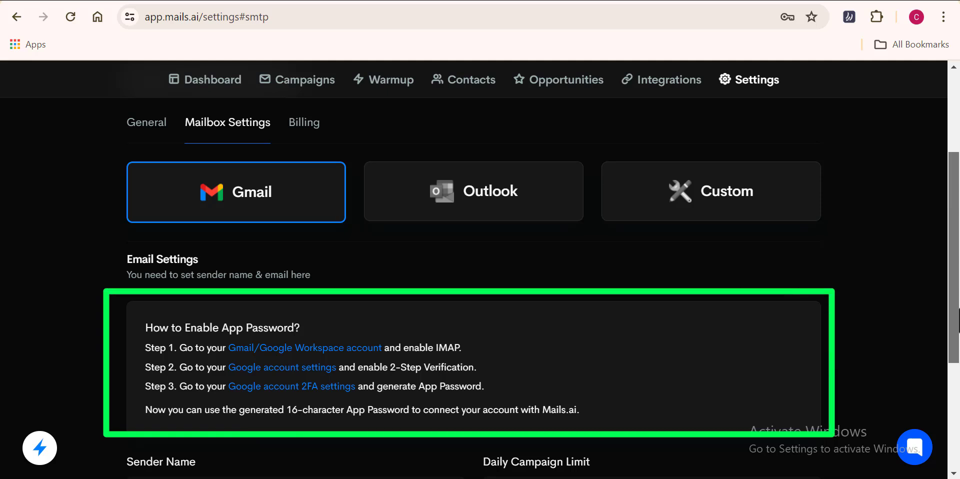
mouse_move(352, 368)
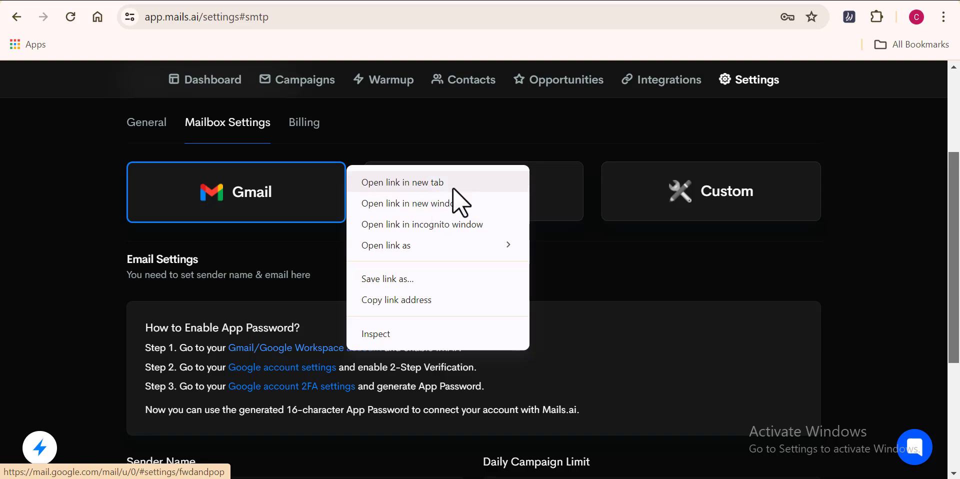
- Open Gmail's Forwarding and POP/IMAP settings in a new tab, confirming IMAP is enabled
left_click(403, 182)
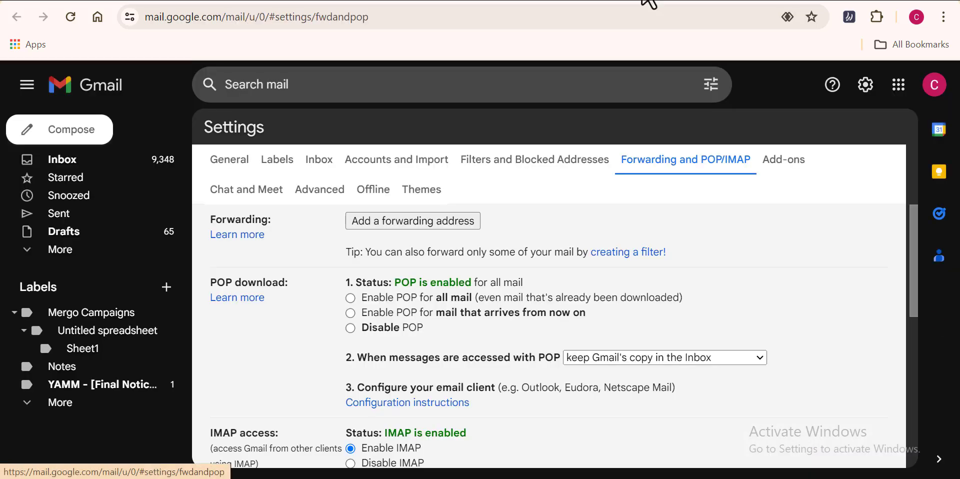
mouse_move(784, 272)
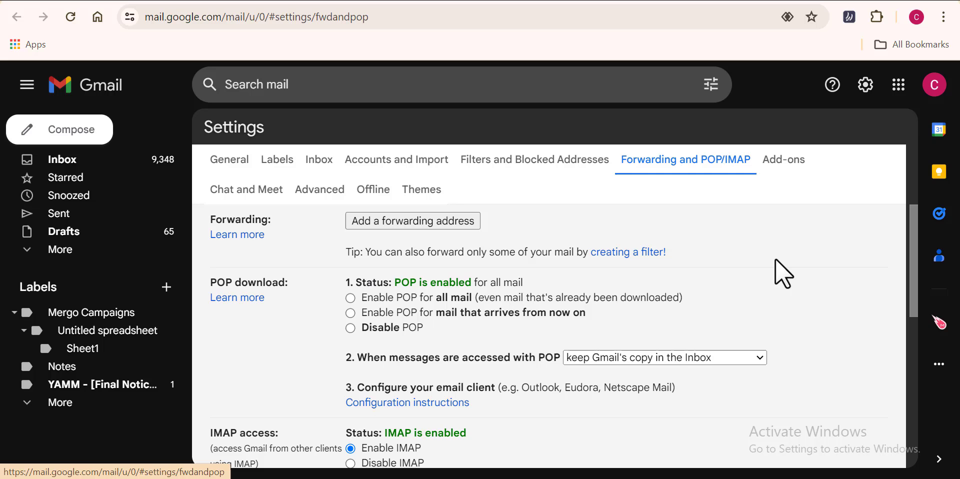
mouse_move(690, 189)
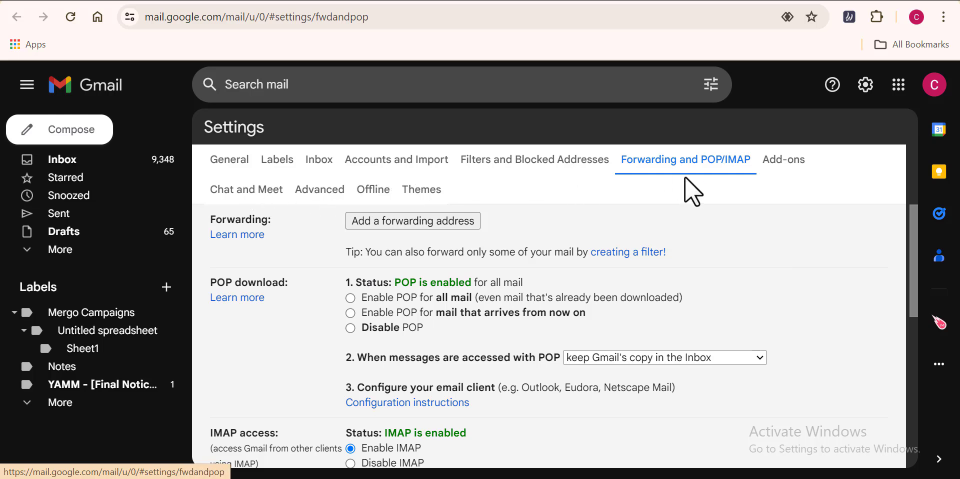
mouse_move(692, 187)
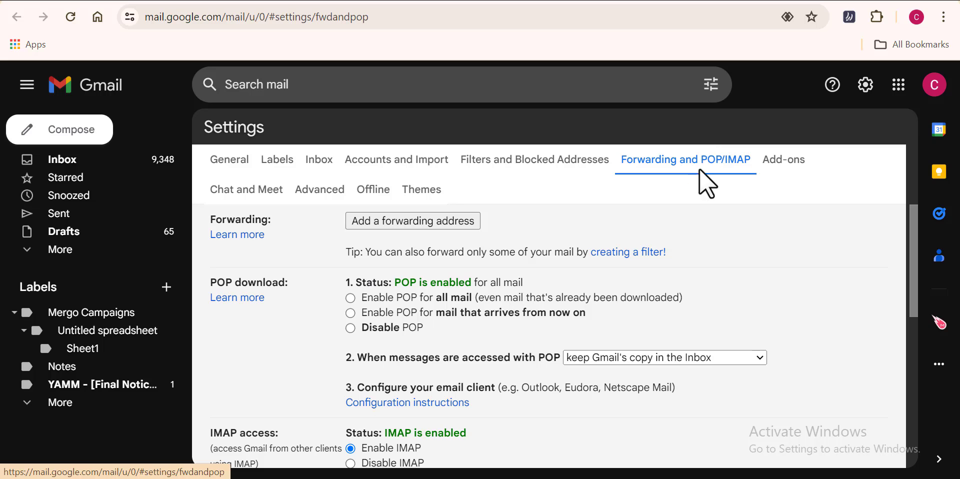
scroll("down", 3)
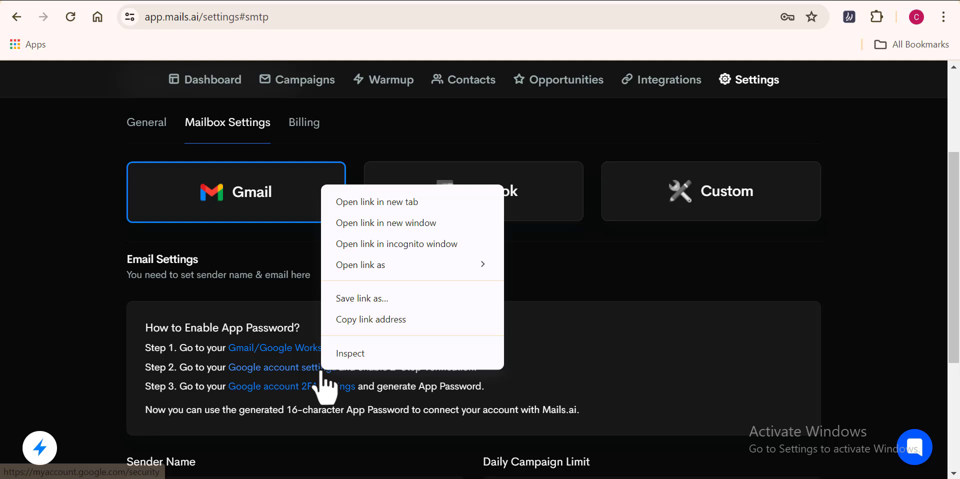
mouse_move(383, 202)
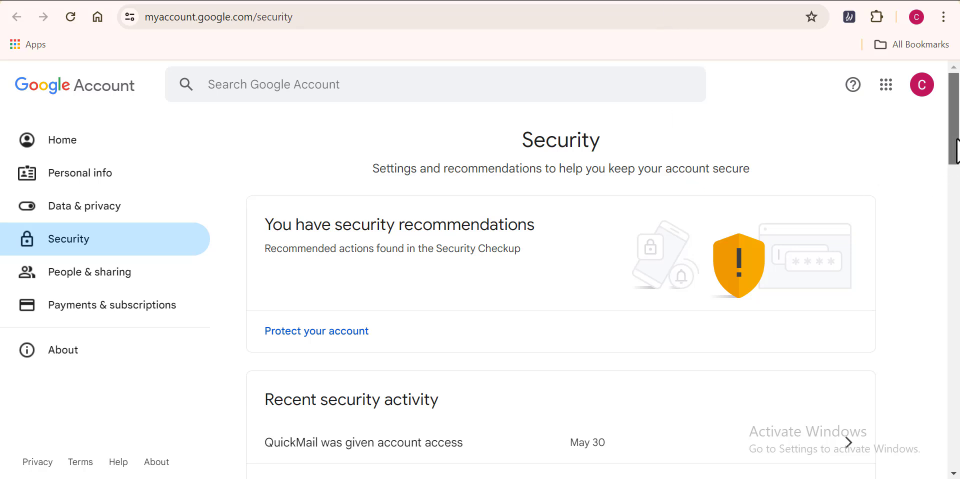
- Scroll the Google Security page to confirm 2-Step Verification is on
scroll("down", 3)
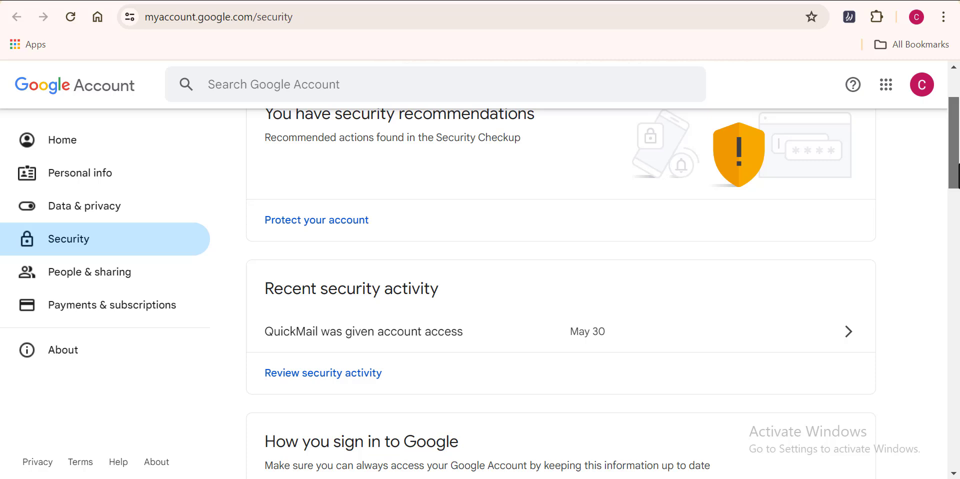
scroll("down", 3)
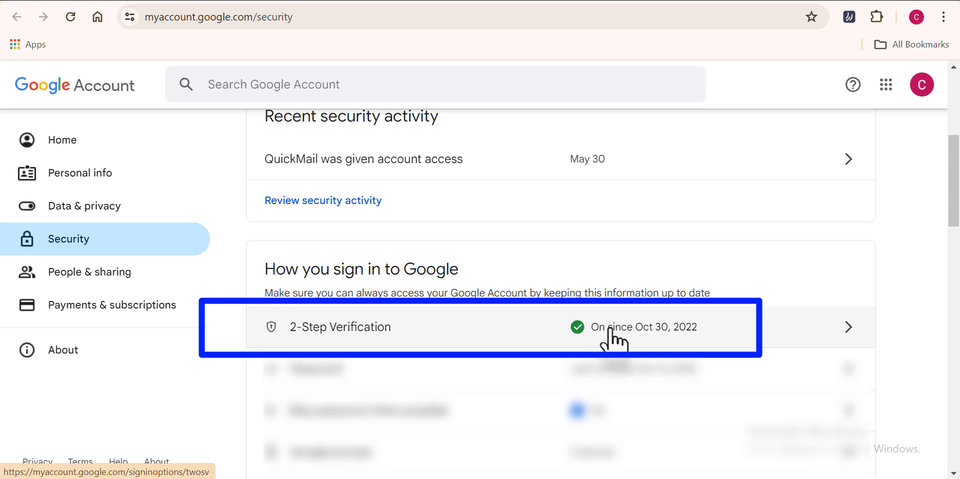
mouse_move(678, 339)
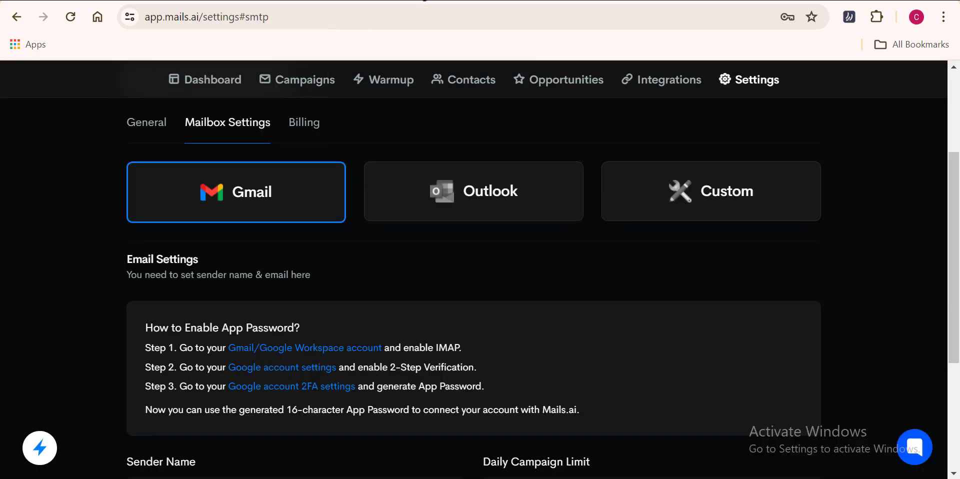
mouse_move(392, 300)
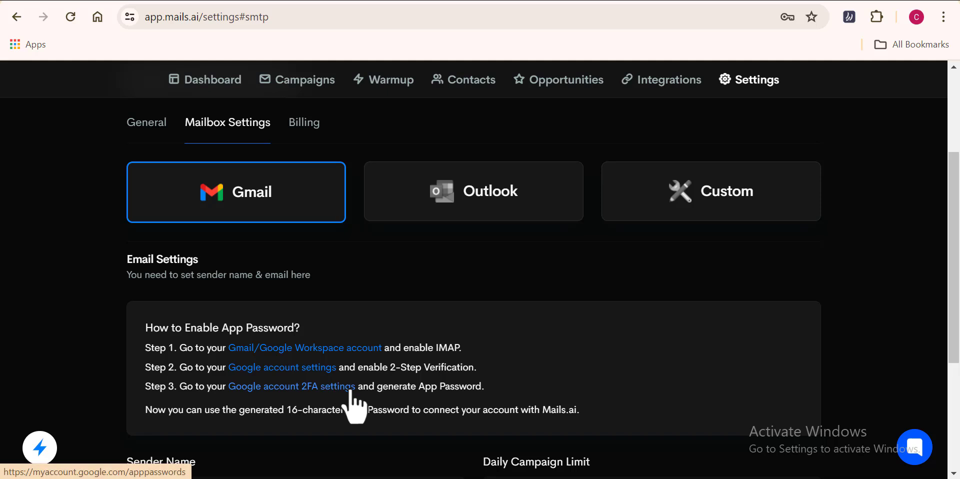
mouse_move(450, 395)
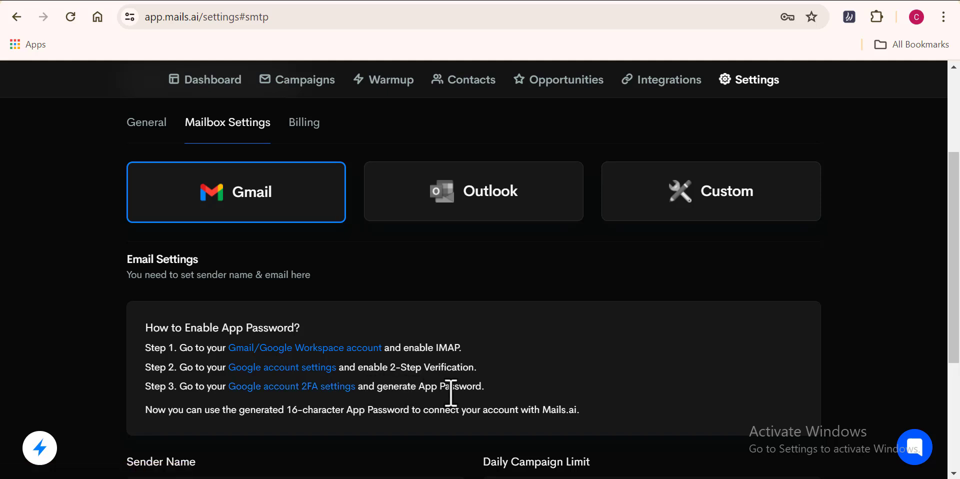
mouse_move(480, 390)
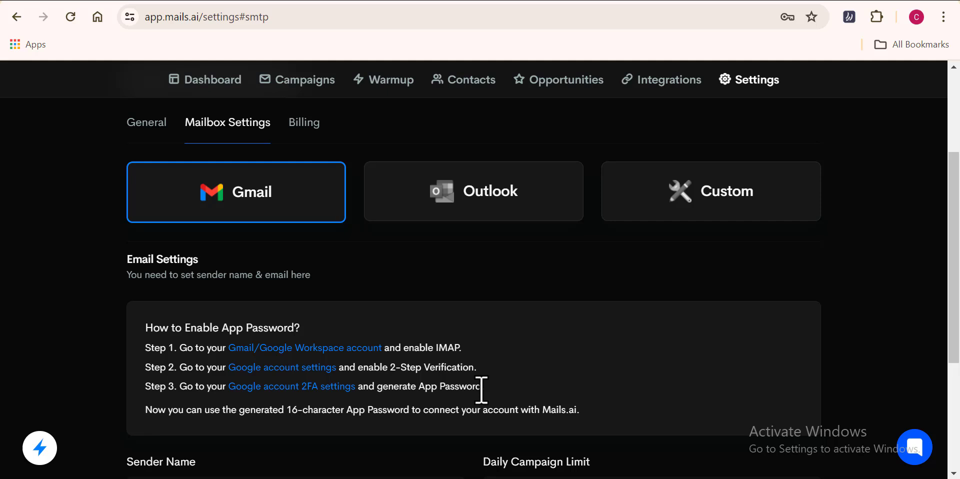
mouse_move(489, 398)
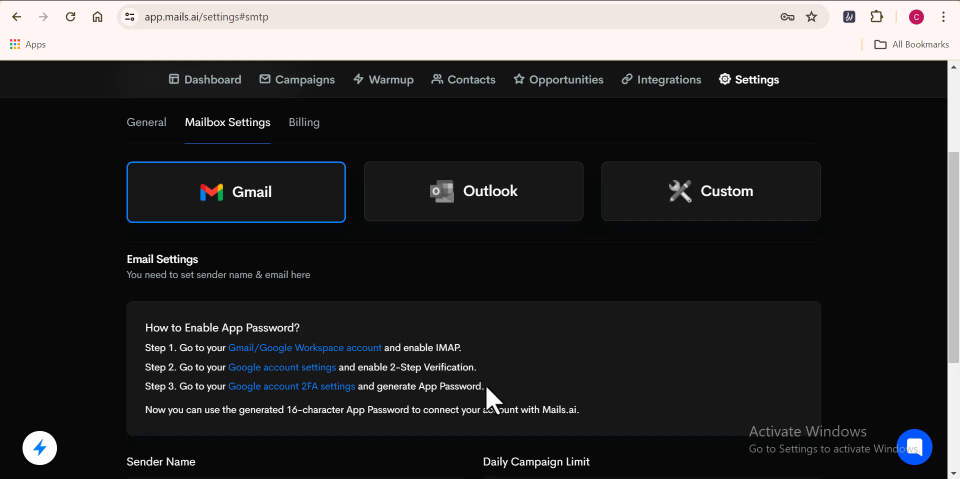
mouse_move(389, 392)
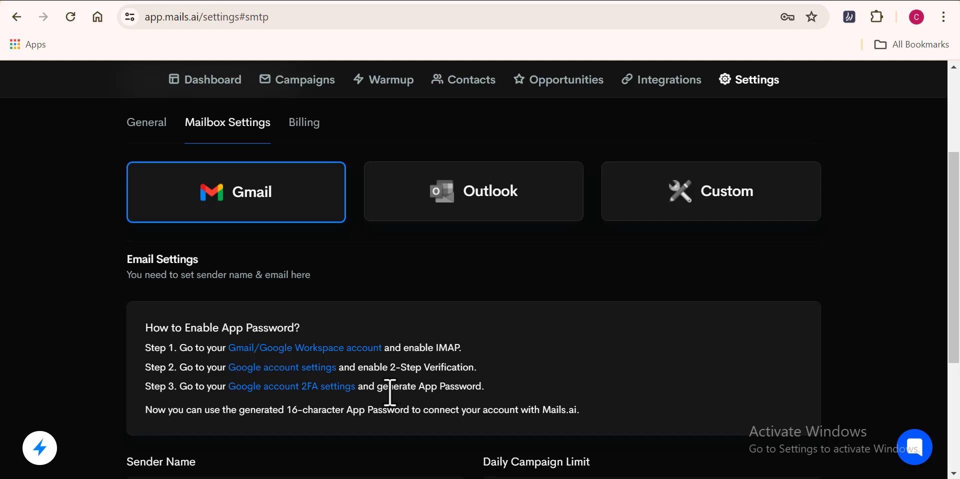
mouse_move(292, 386)
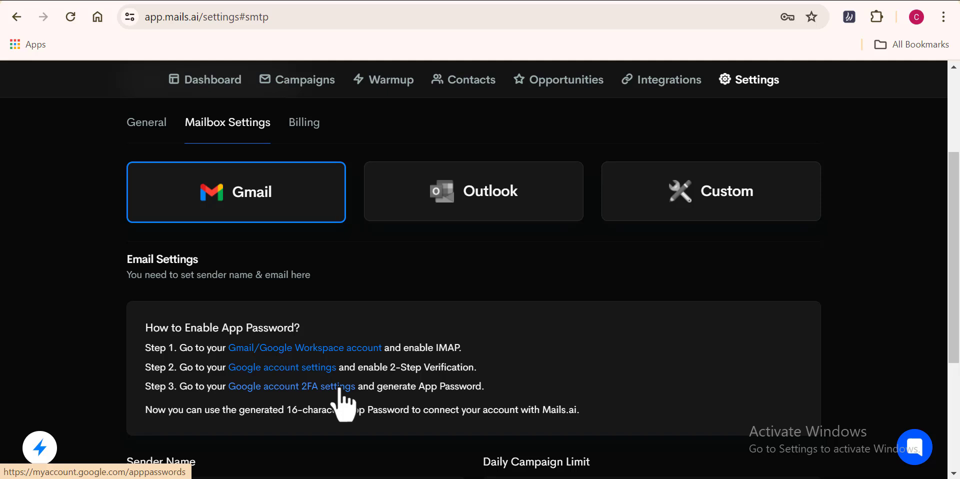
- Open the 'Google account 2FA settings' link in a new tab
right_click(292, 386)
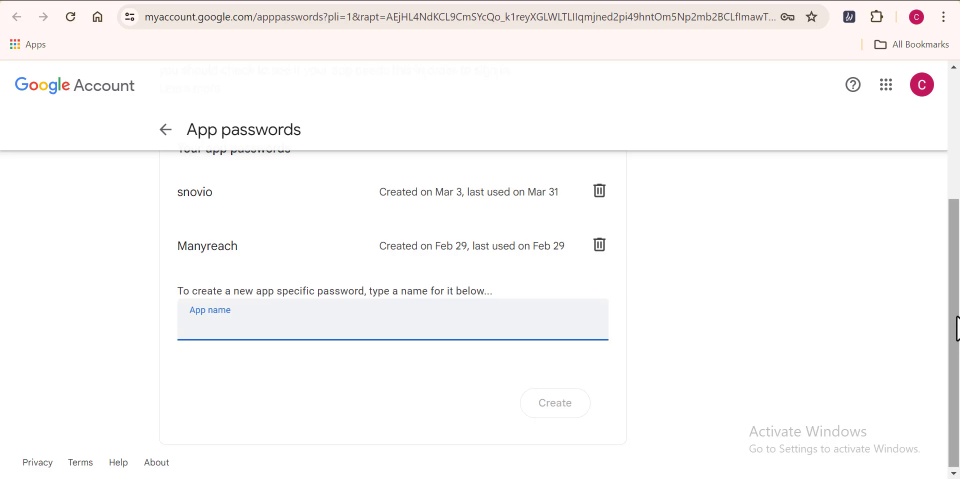
- Name a new app password 'Mails.ai' and create it
left_click(392, 318)
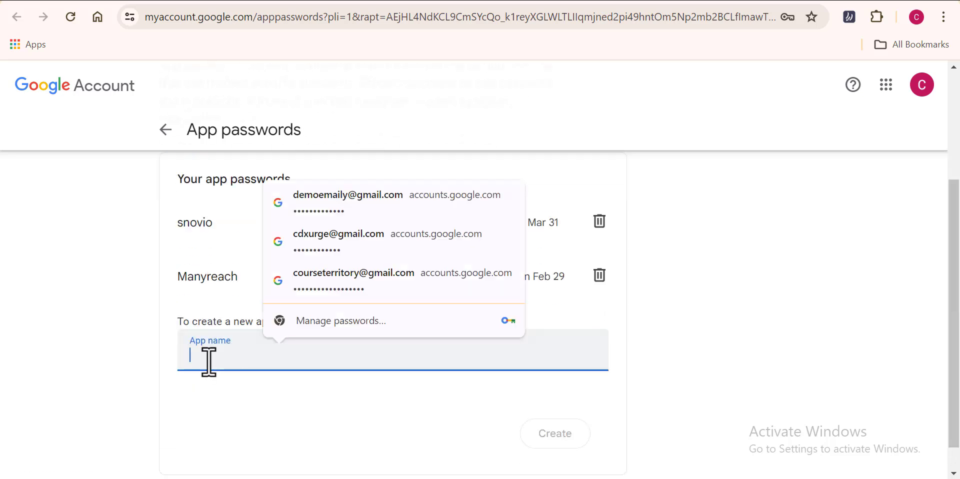
type("Mars.a")
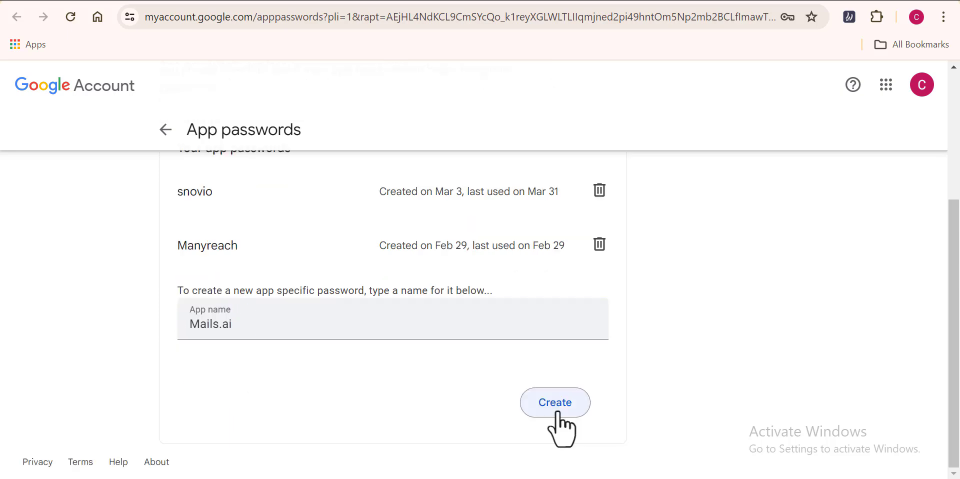
left_click(554, 402)
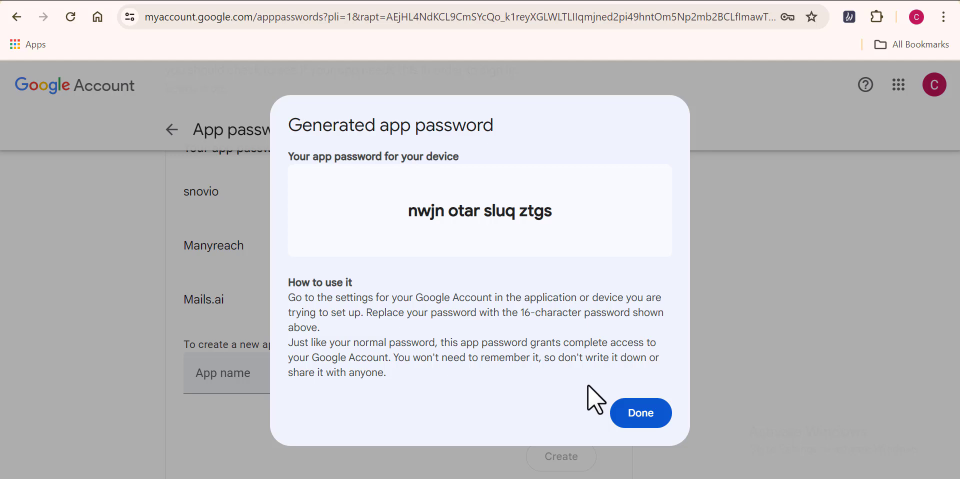
mouse_move(613, 293)
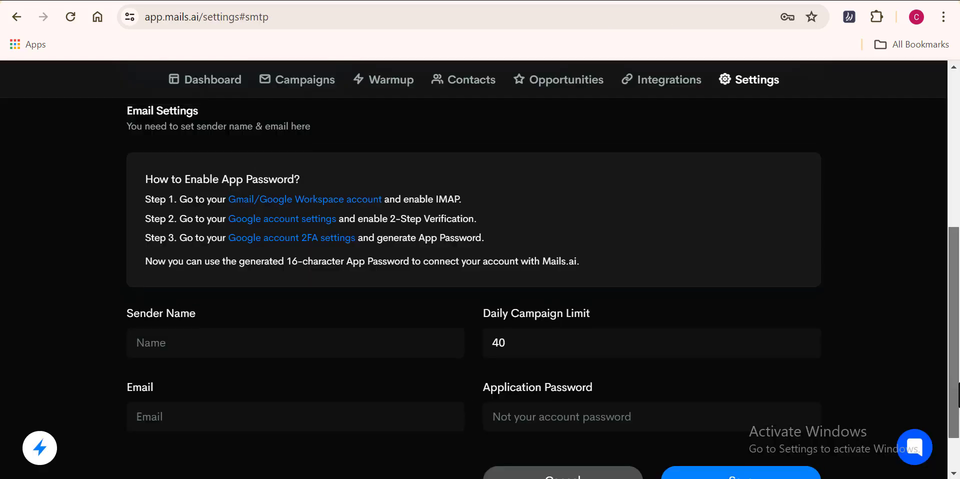
scroll("down", 3)
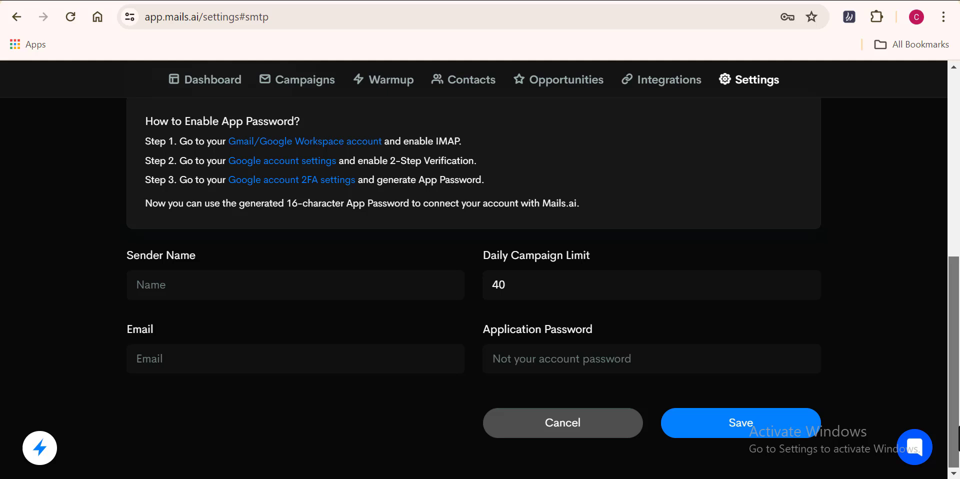
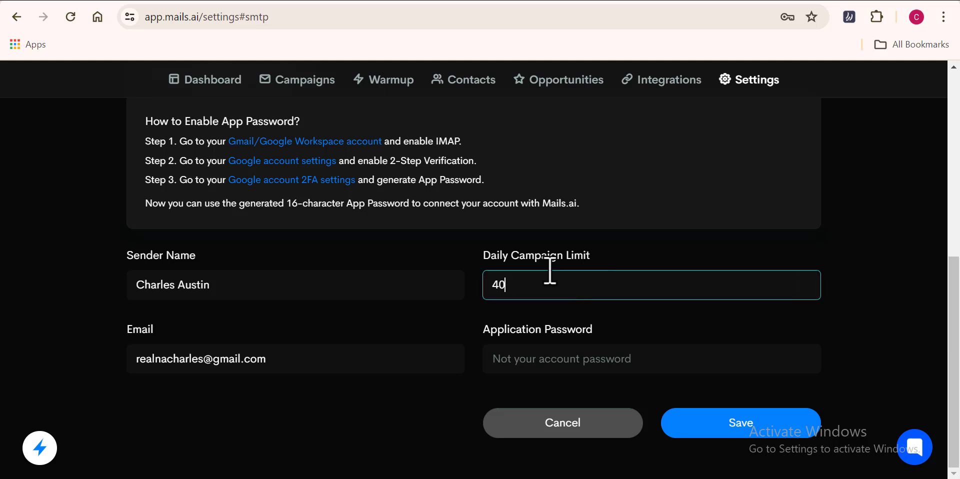
mouse_move(493, 264)
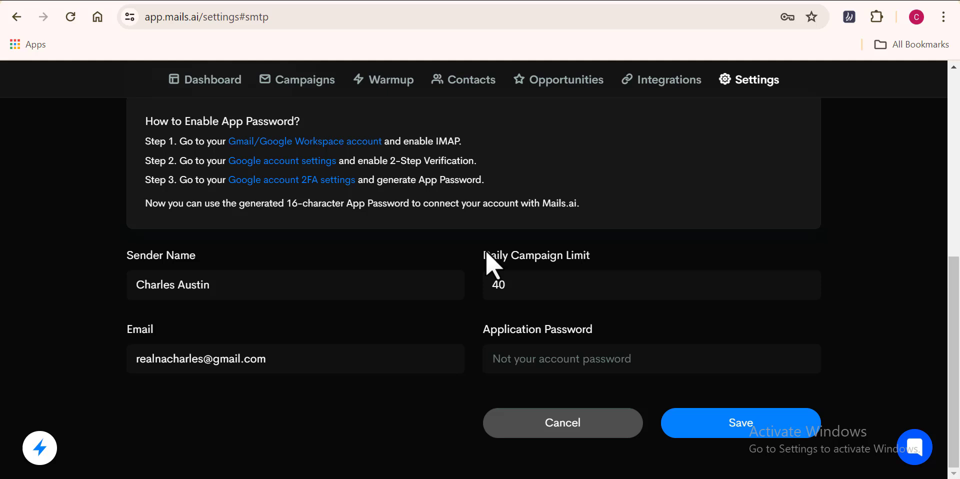
mouse_move(603, 270)
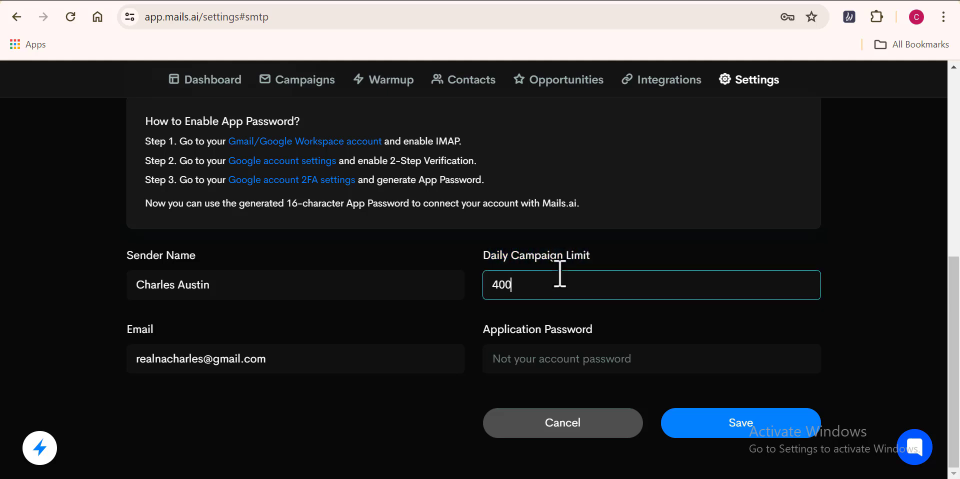
- Set the daily campaign limit to 40, enter the app password, save, and dismiss Chrome's prompt
key("Backspace")
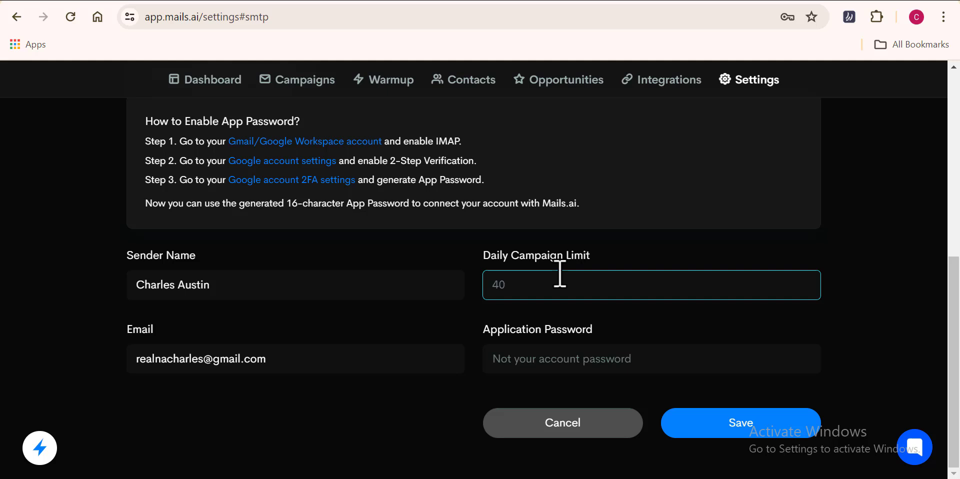
type("50")
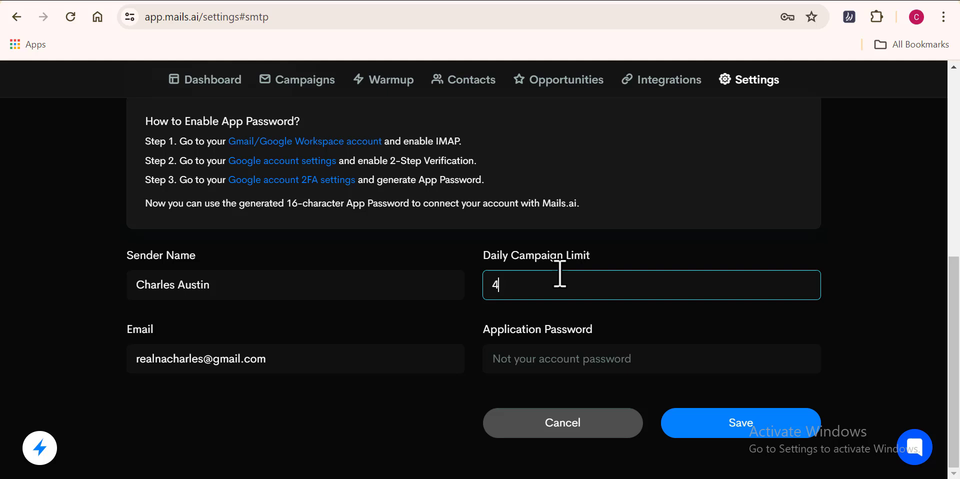
type("0")
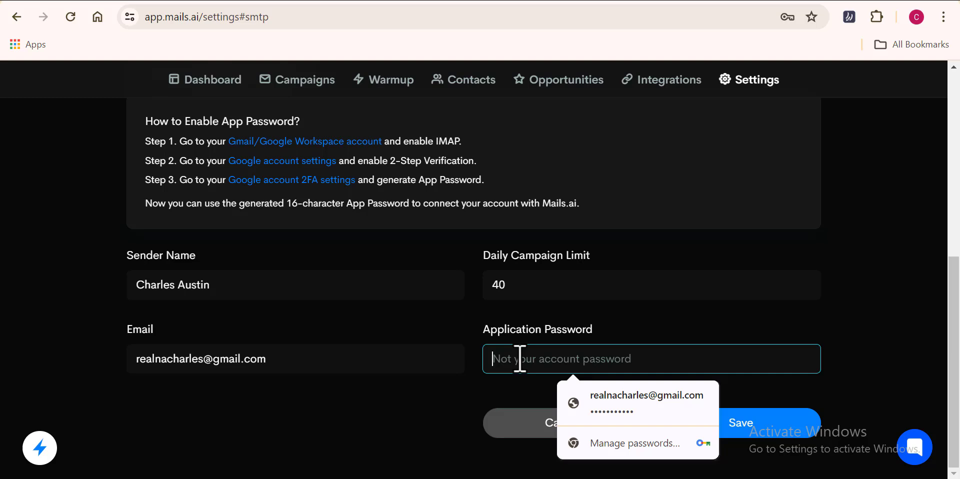
left_click(291, 179)
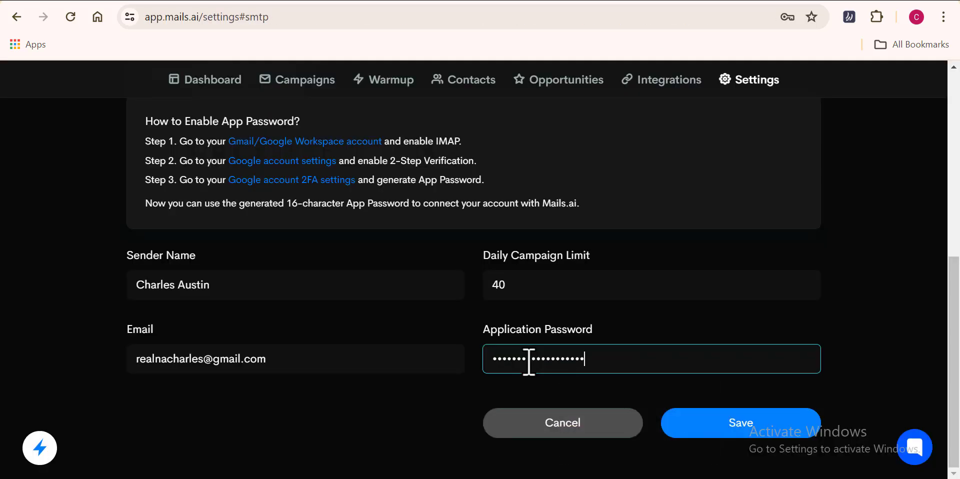
left_click(739, 422)
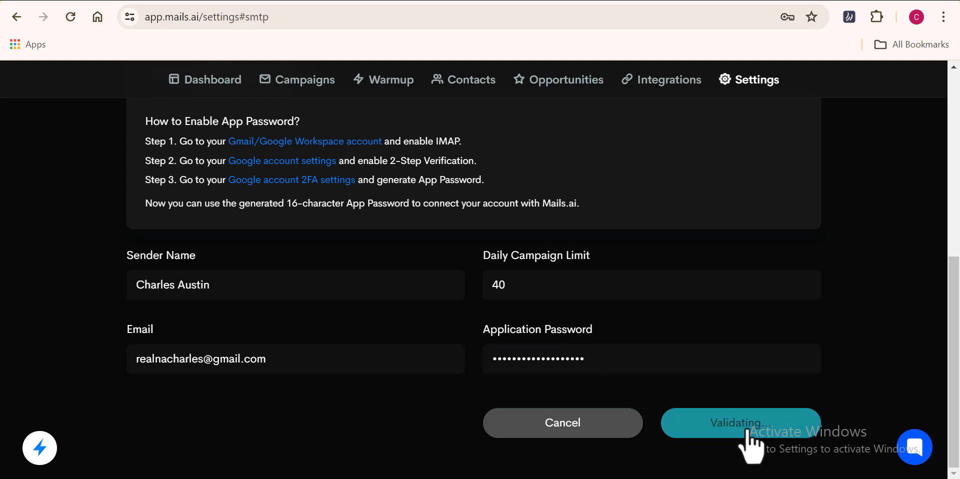
left_click(740, 423)
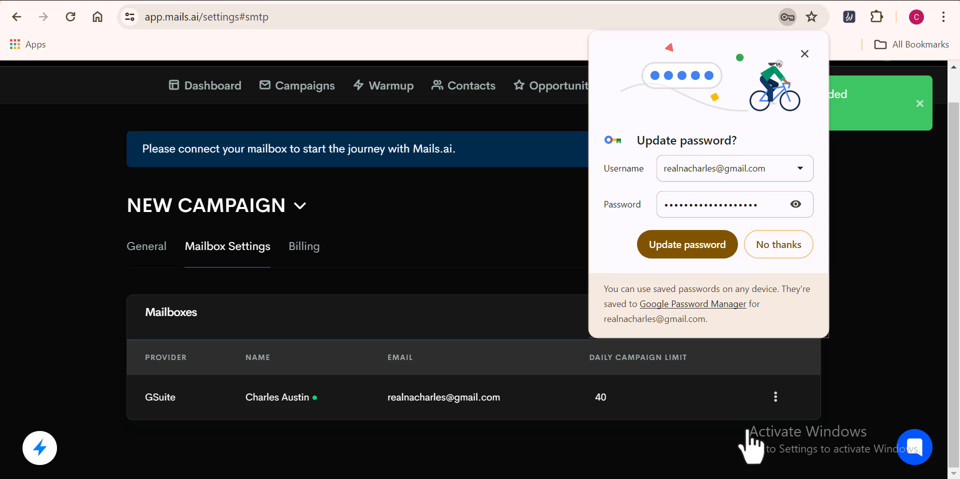
left_click(778, 244)
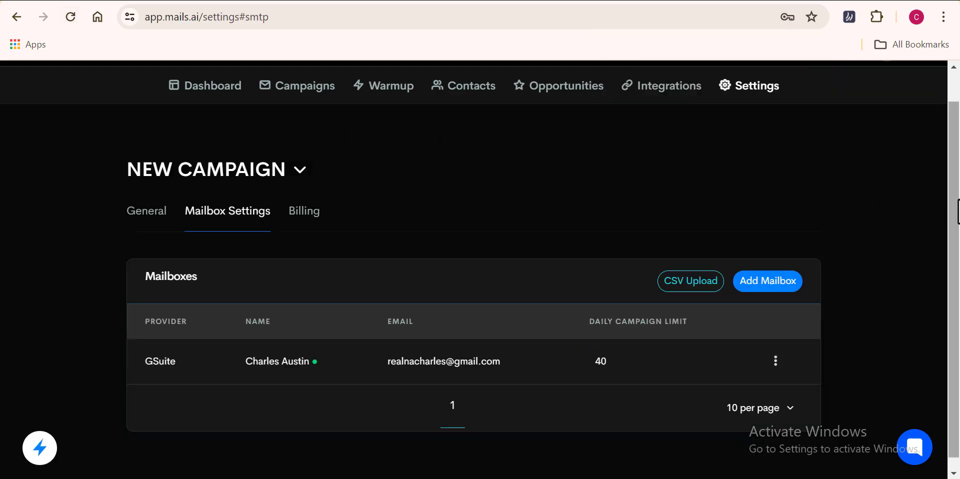
- Go to Contacts in the top navigation, showing no contacts or unsubscribers
scroll("down", 3)
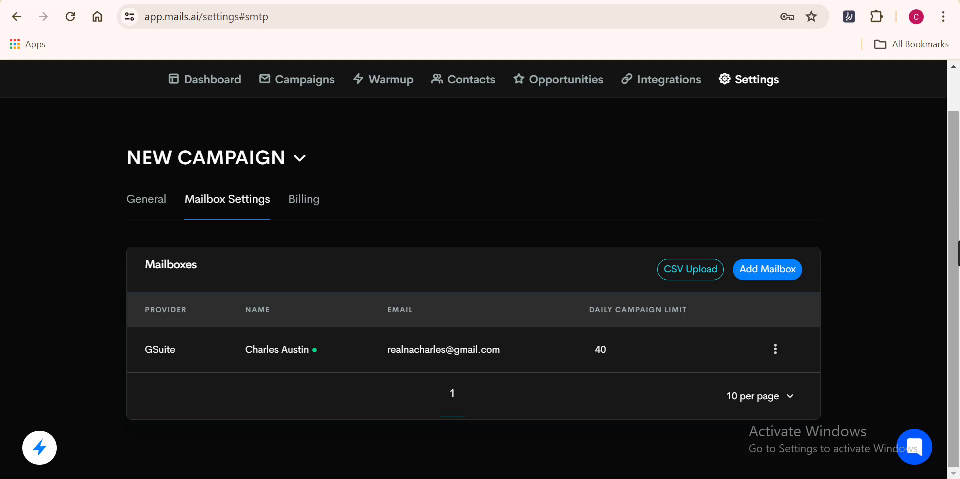
left_click(463, 79)
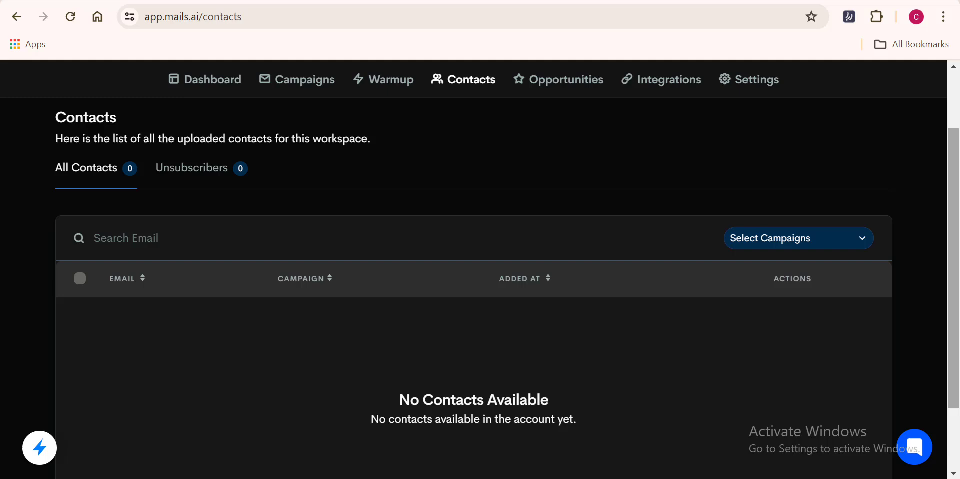
- Open the empty Campaigns page, where adding a campaign needs a plan upgrade
left_click(305, 79)
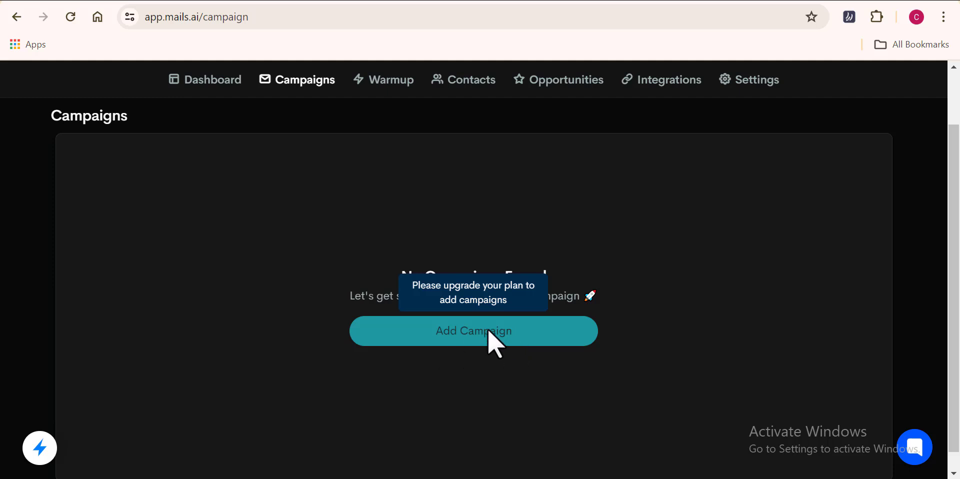
mouse_move(487, 349)
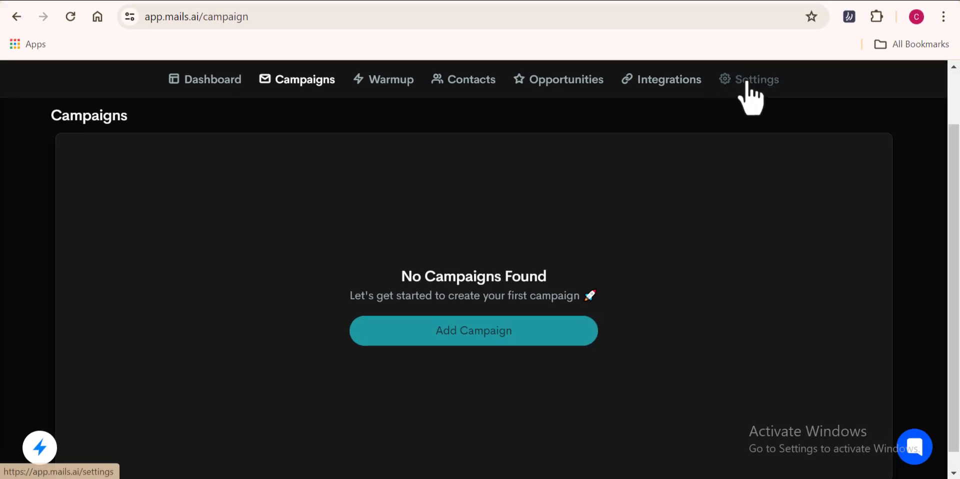
left_click(756, 79)
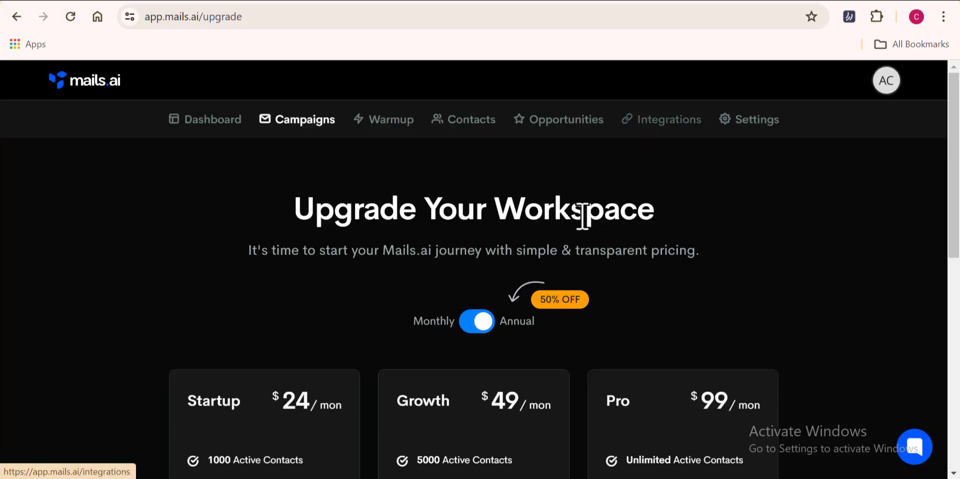
triple_click(474, 209)
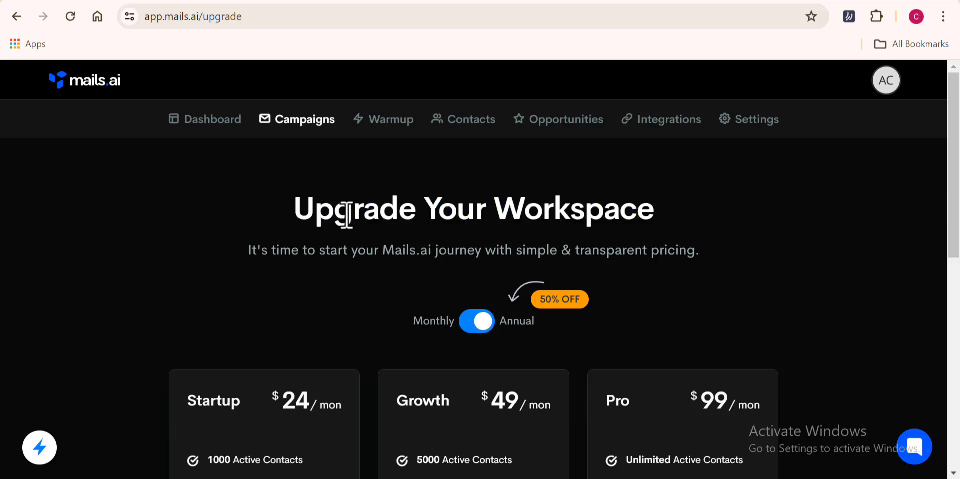
mouse_move(948, 180)
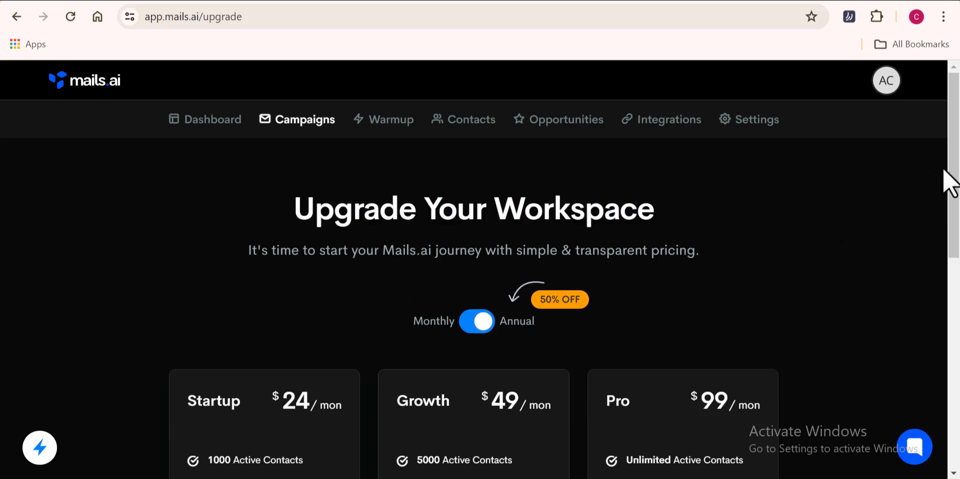
scroll("down", 3)
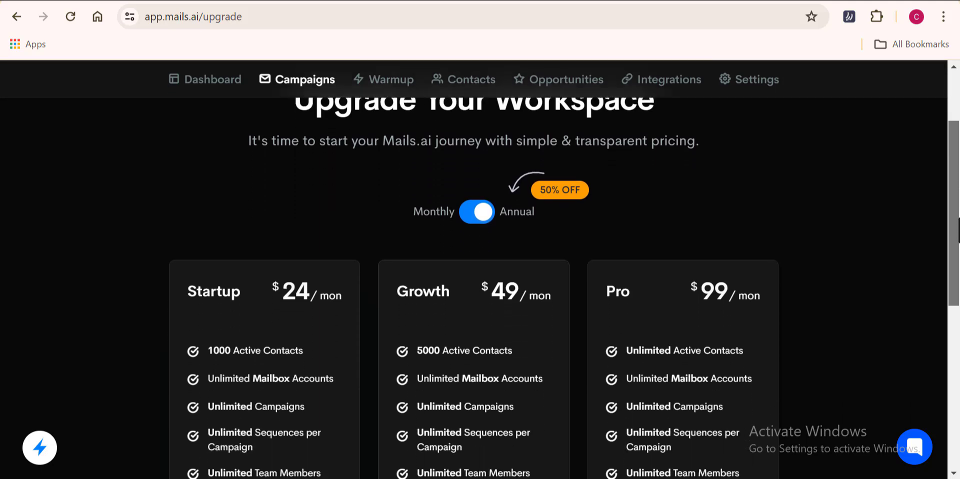
scroll("down", 3)
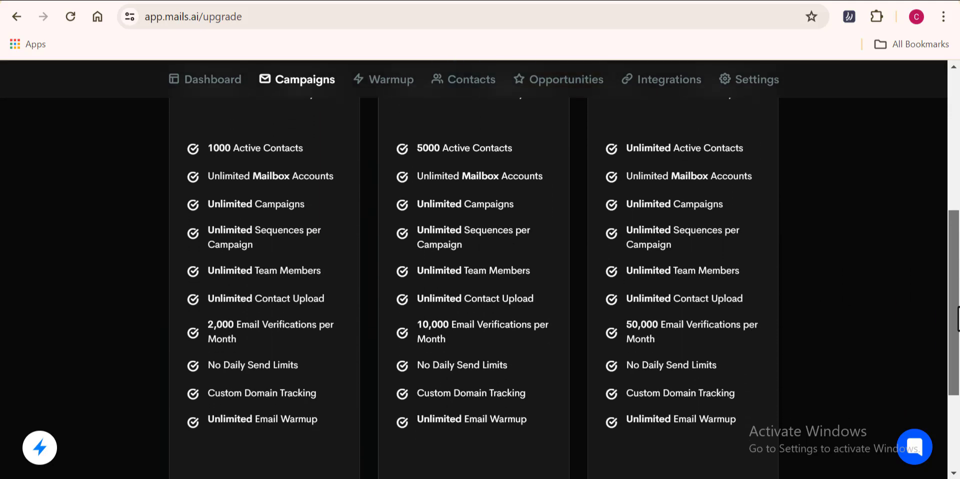
scroll("down", 3)
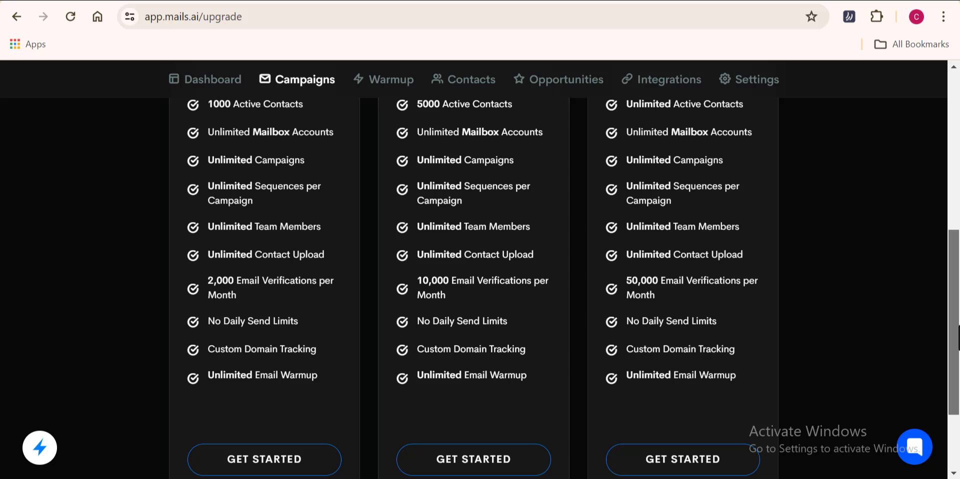
scroll("up", 3)
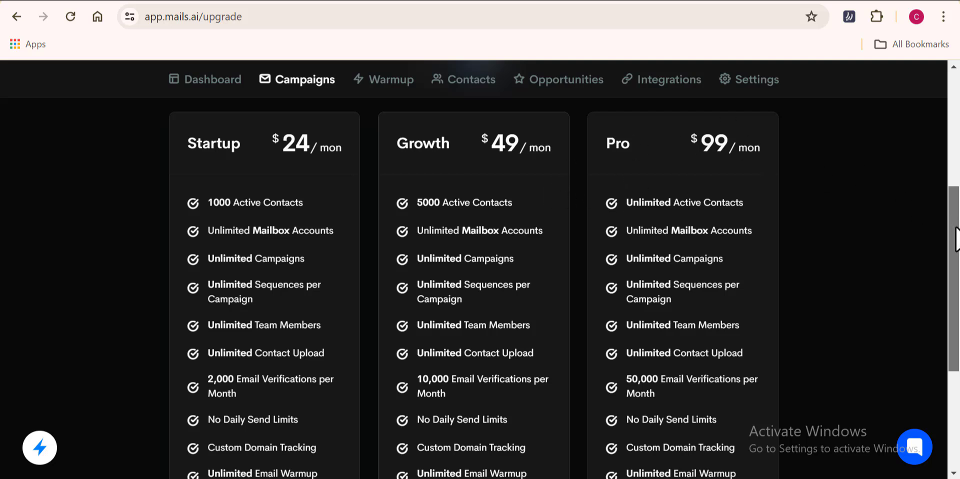
scroll("down", 3)
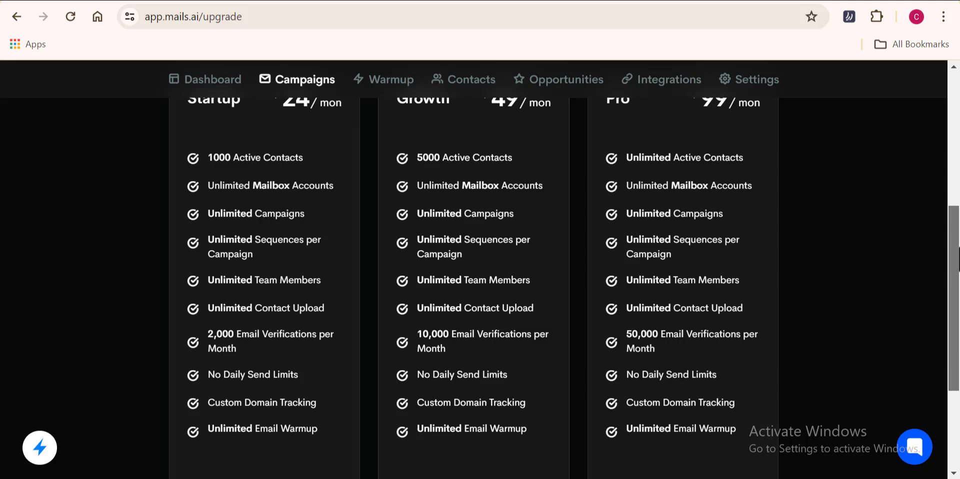
scroll("down", 3)
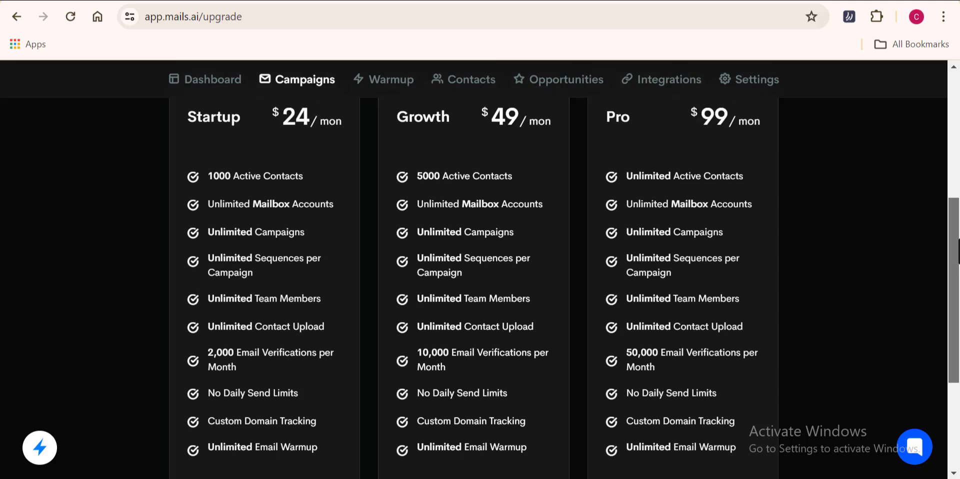
scroll("down", 3)
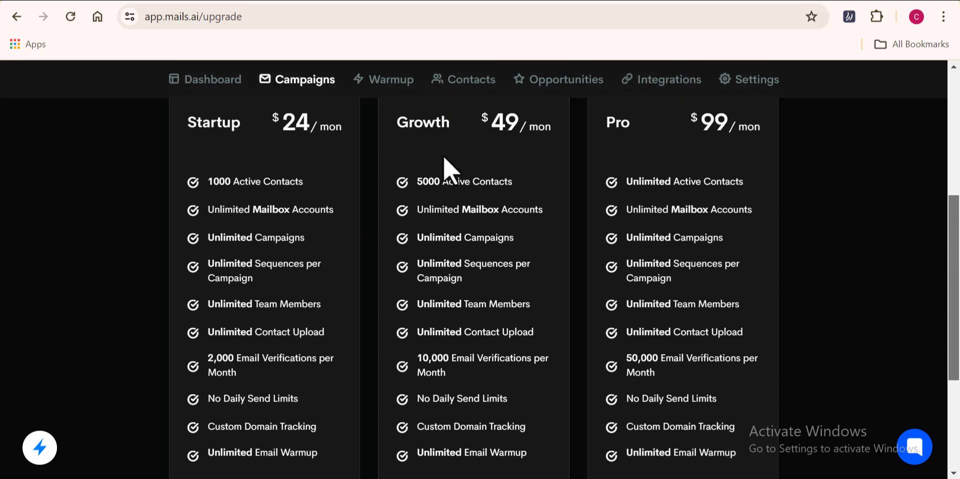
double_click(218, 181)
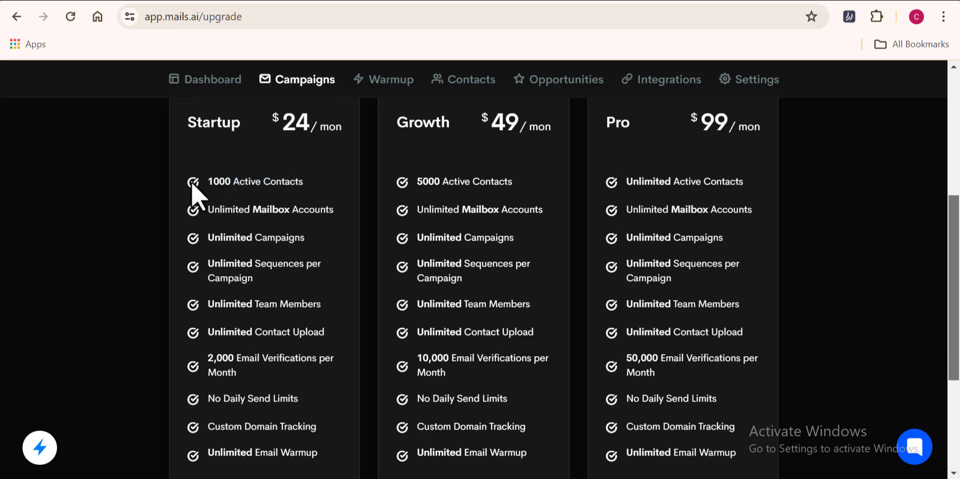
mouse_move(340, 223)
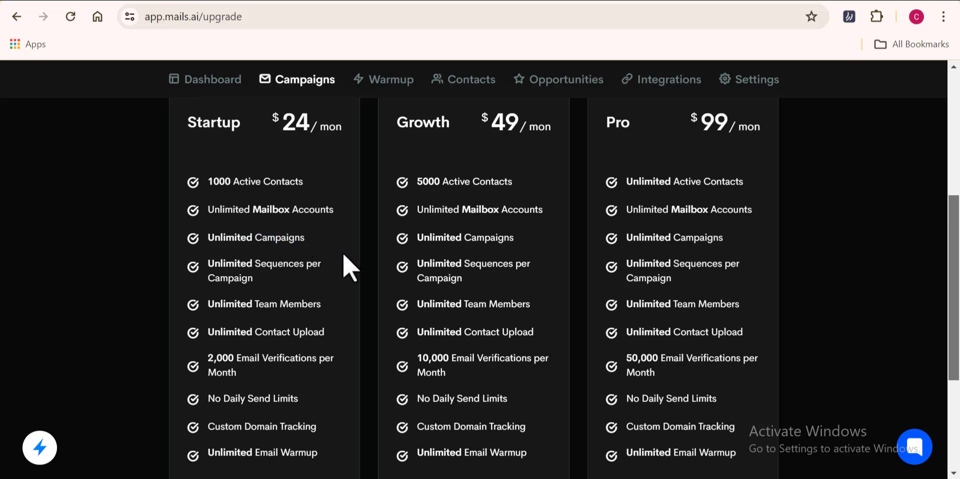
double_click(311, 265)
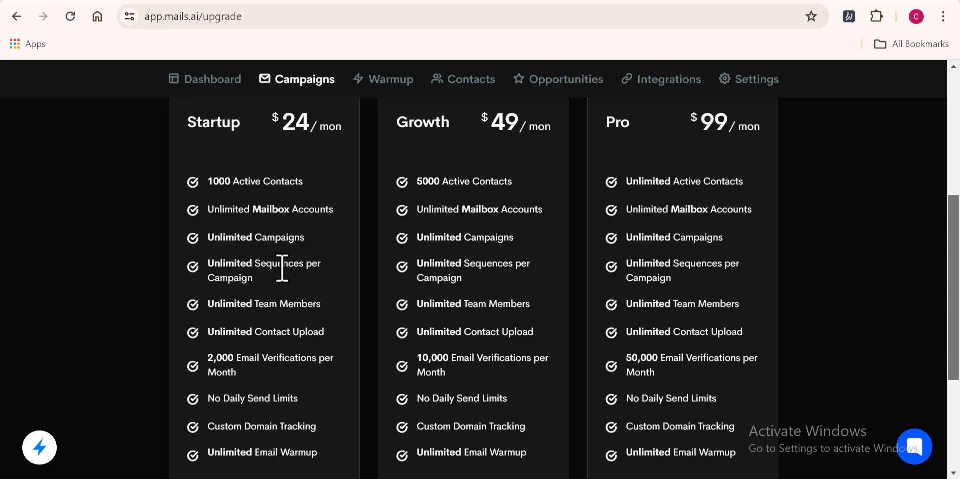
mouse_move(267, 300)
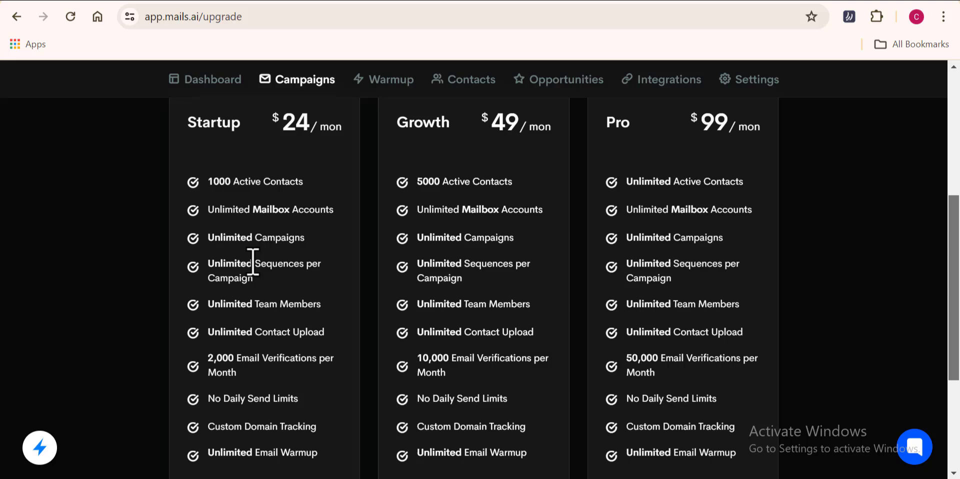
mouse_move(693, 304)
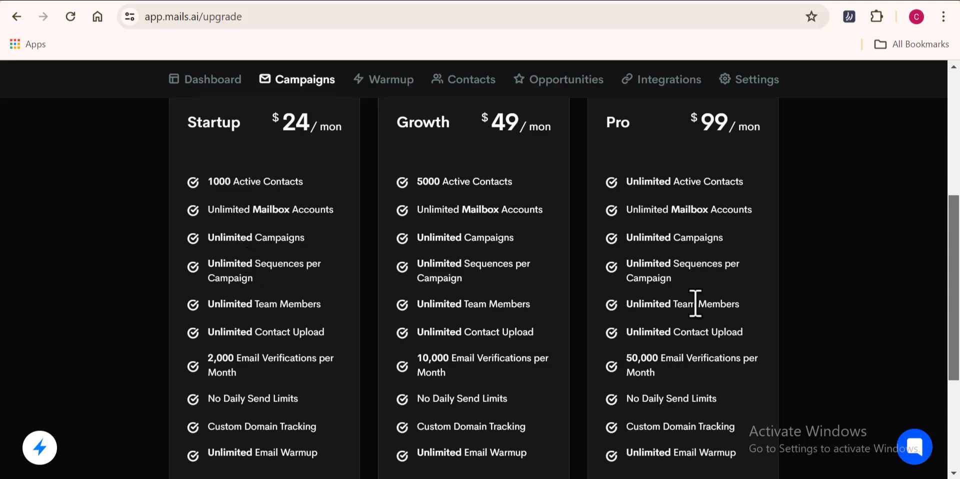
scroll("down", 3)
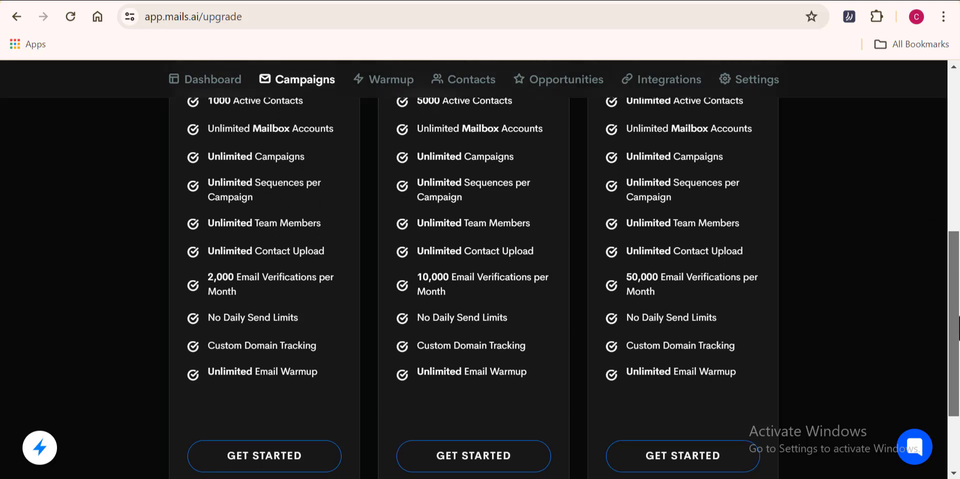
scroll("down", 3)
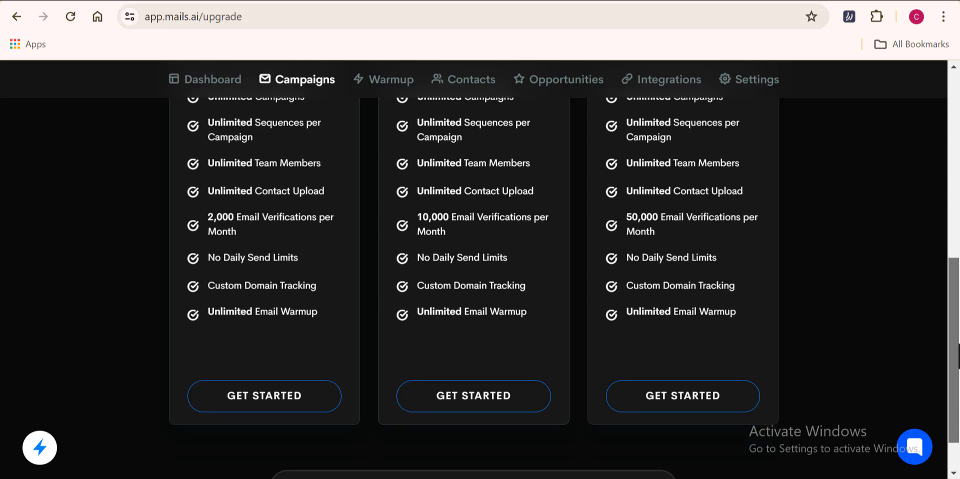
mouse_move(571, 362)
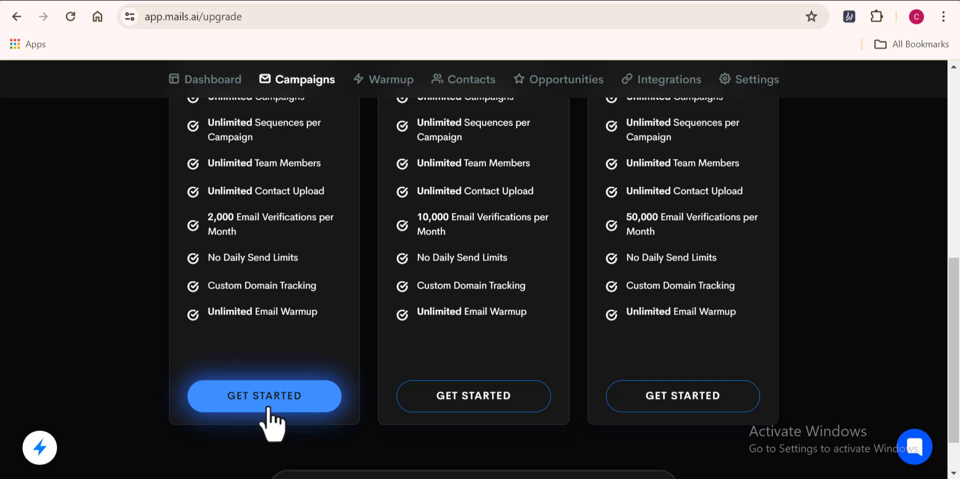
- Start Stripe checkout for the Startup plan: 7-day free trial, then $288.00 yearly
left_click(264, 395)
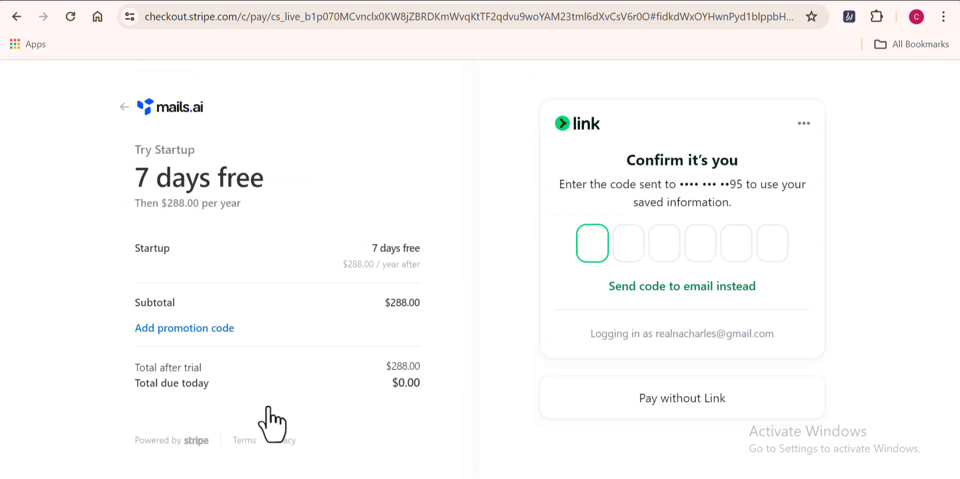
mouse_move(329, 324)
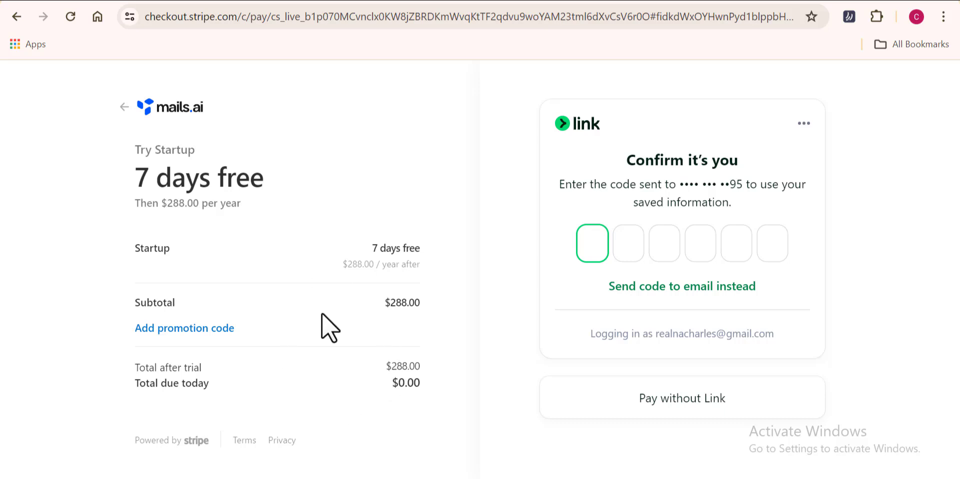
left_click(591, 243)
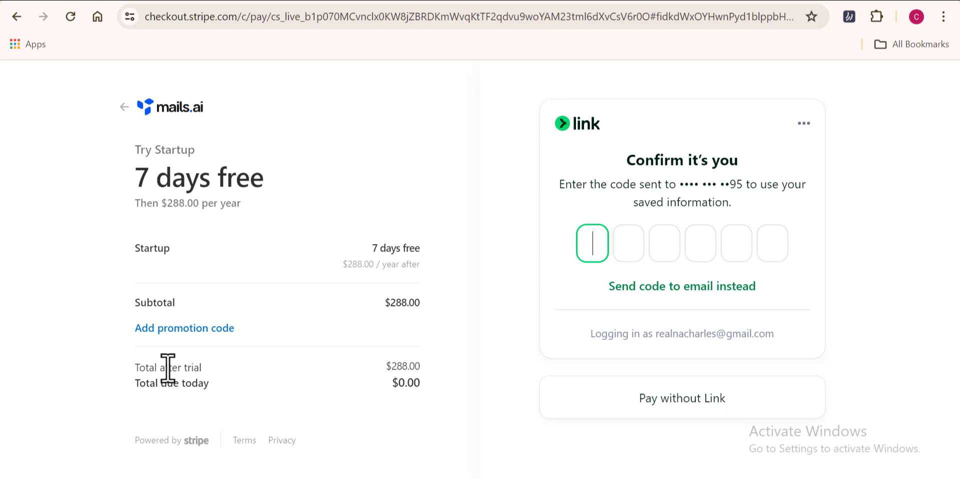
mouse_move(306, 362)
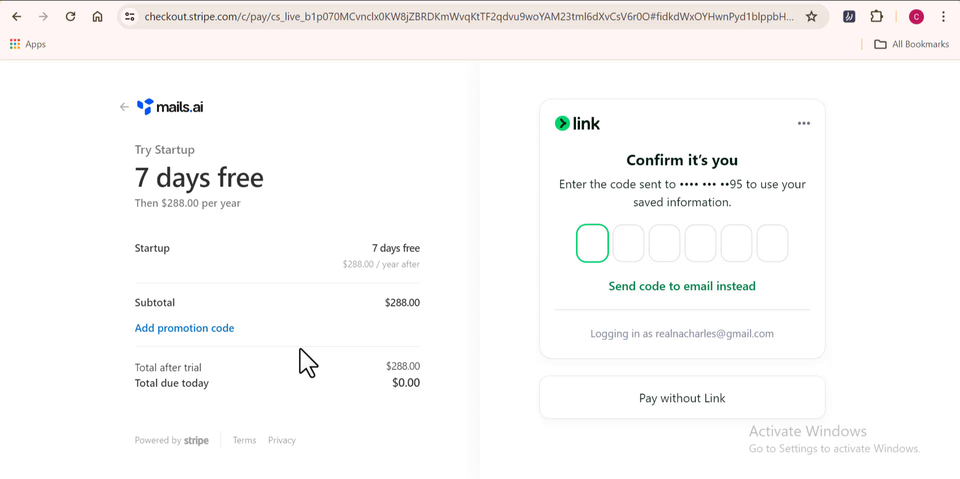
mouse_move(323, 352)
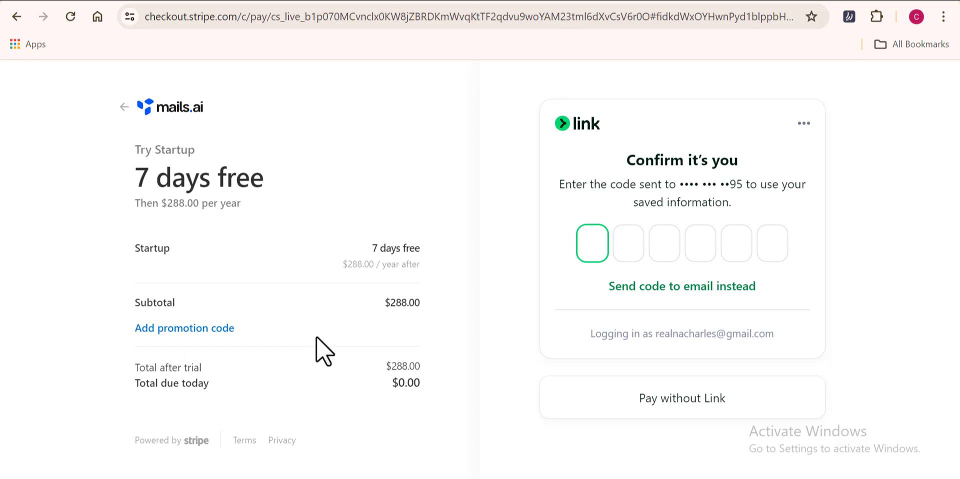
mouse_move(483, 255)
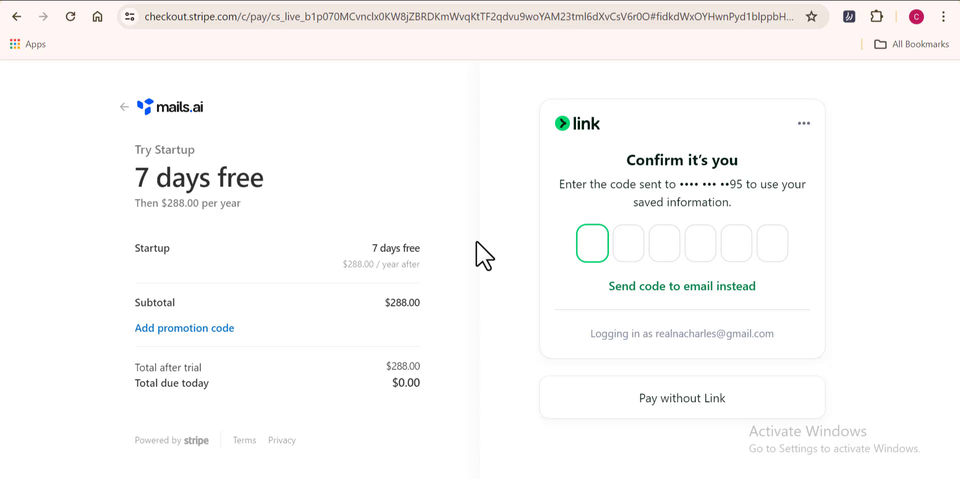
left_click(592, 243)
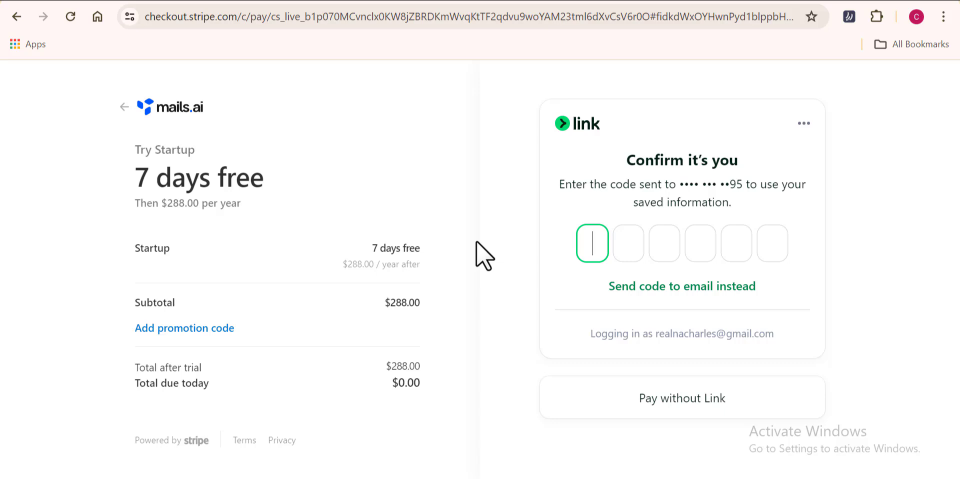